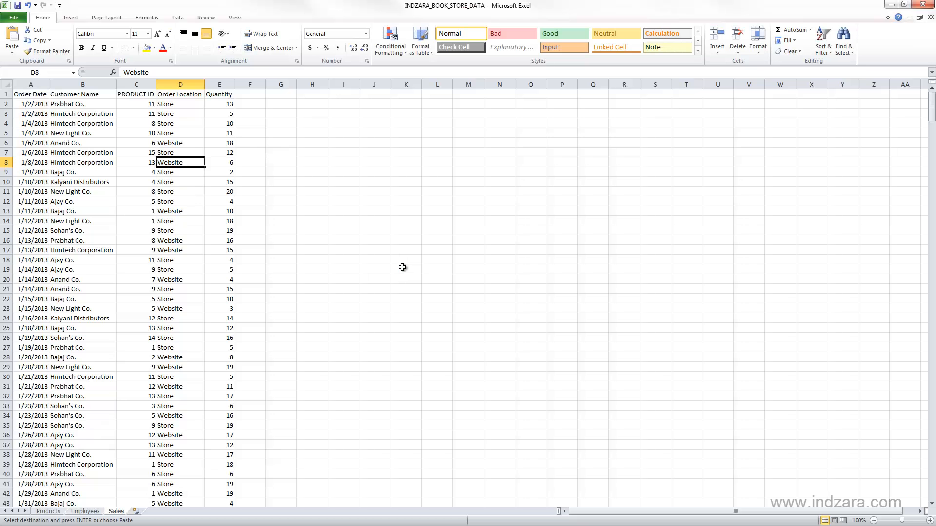
{"action": "mouse_move", "coordinate": [171, 222]}
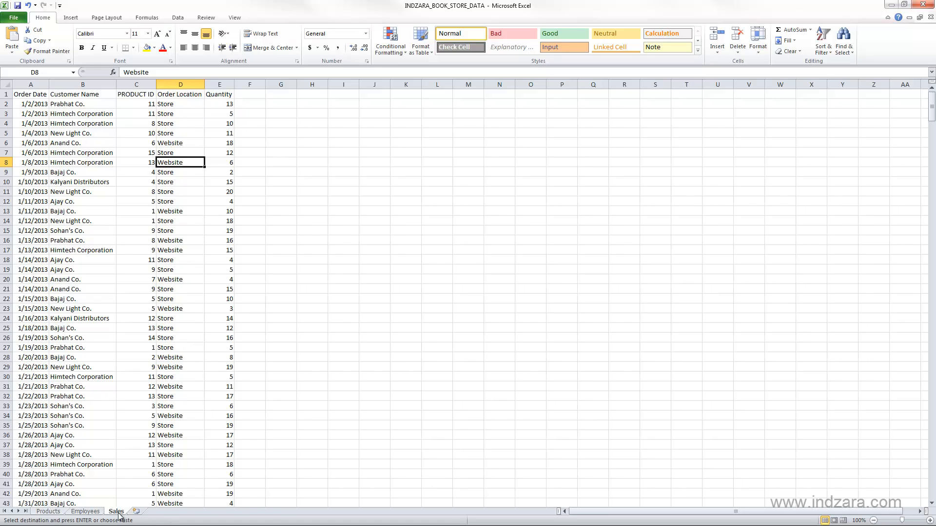
{"action": "mouse_move", "coordinate": [125, 226]}
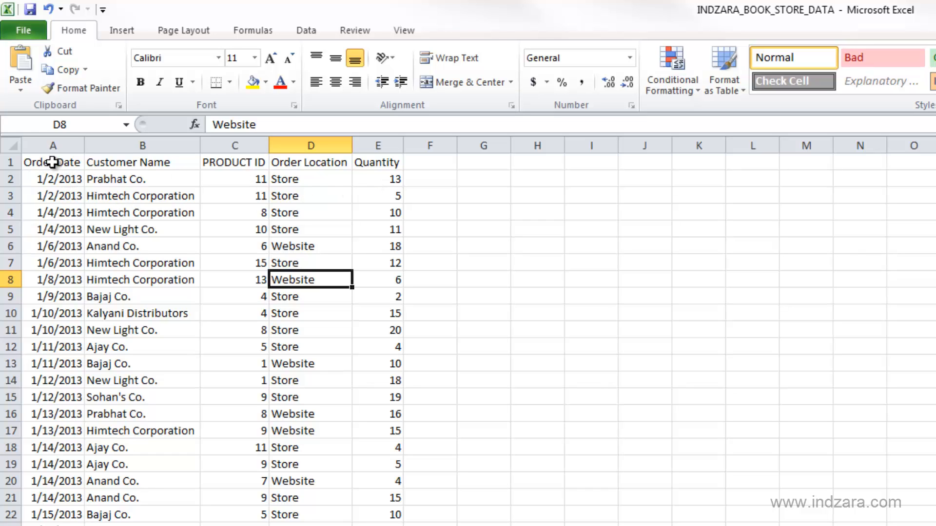
{"action": "mouse_move", "coordinate": [61, 192]}
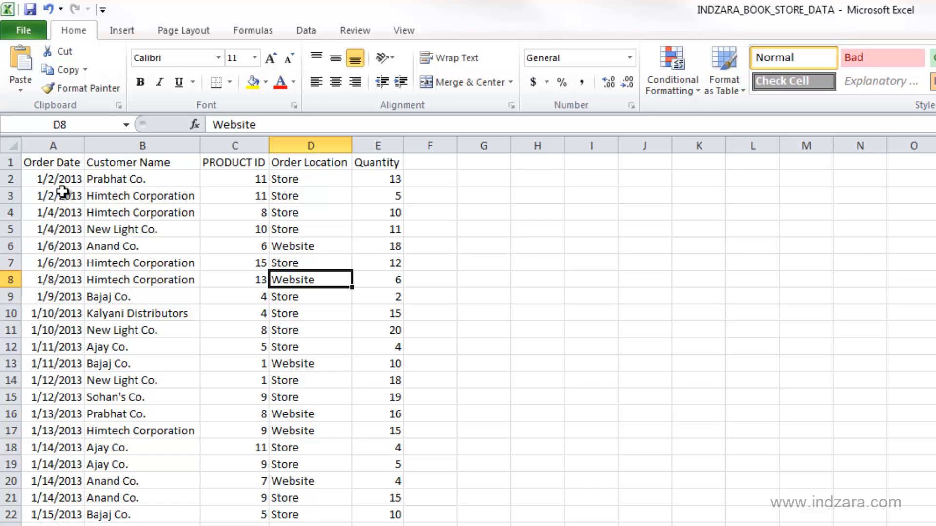
{"action": "mouse_move", "coordinate": [159, 240]}
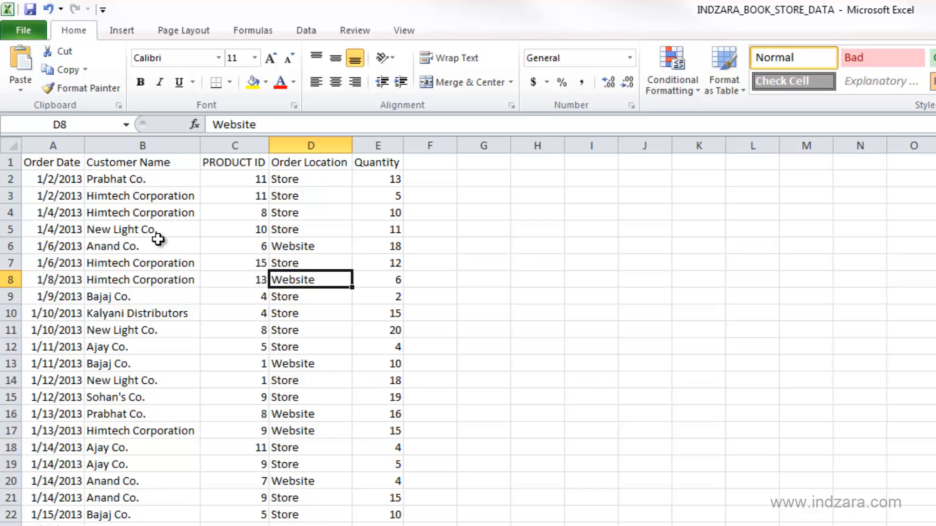
- Review the first order's Product ID, Order Location and Quantity values on the Sales sheet
{"action": "left_click", "coordinate": [234, 162]}
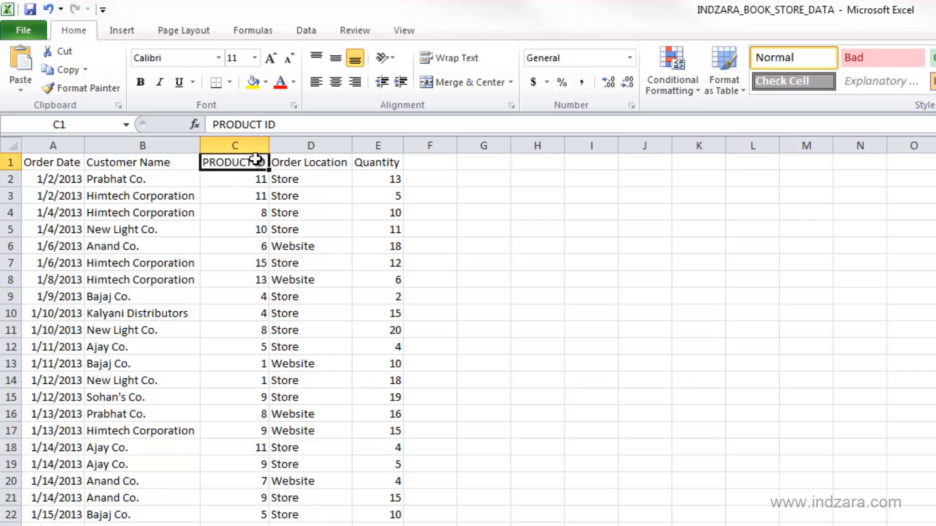
{"action": "left_click", "coordinate": [234, 179]}
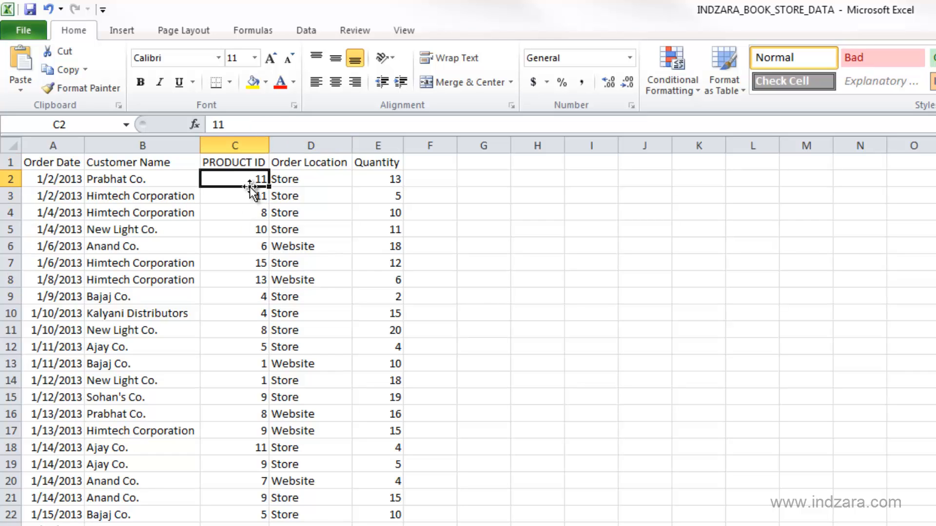
{"action": "mouse_move", "coordinate": [334, 167]}
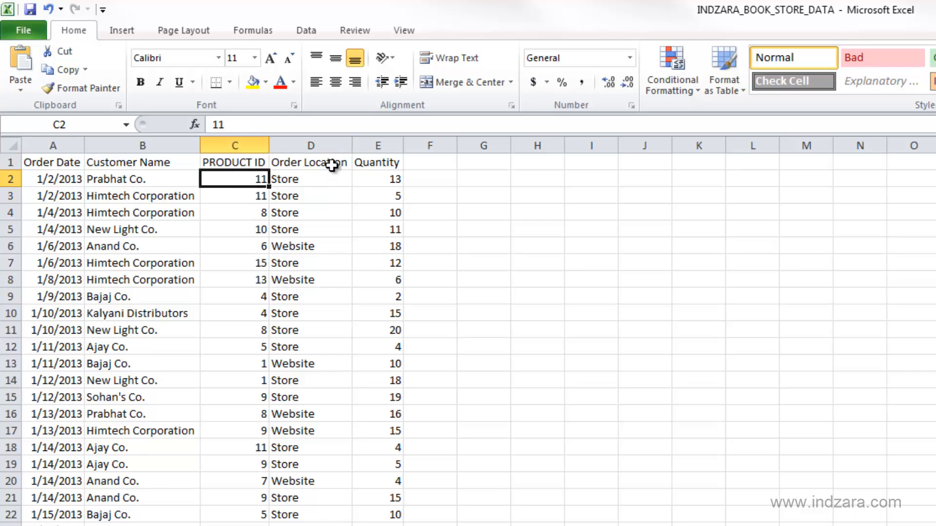
{"action": "left_click", "coordinate": [310, 161]}
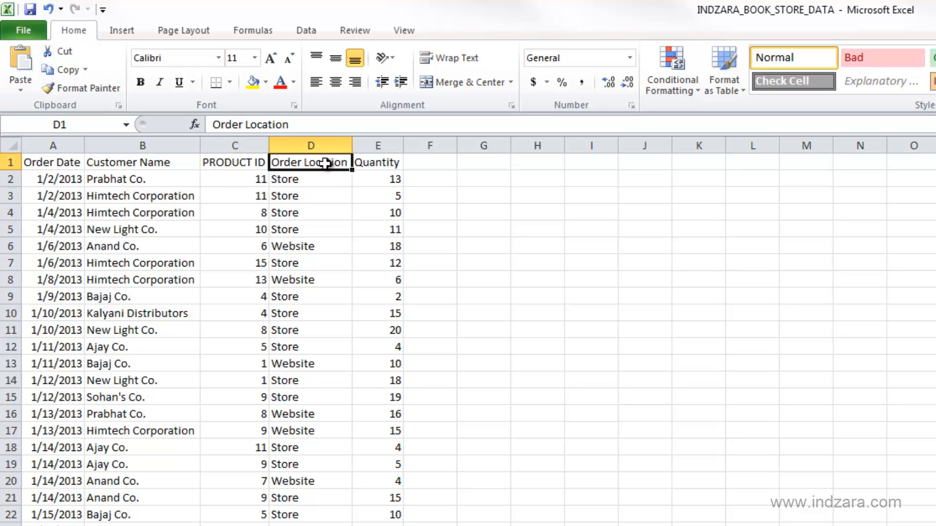
{"action": "mouse_move", "coordinate": [309, 179]}
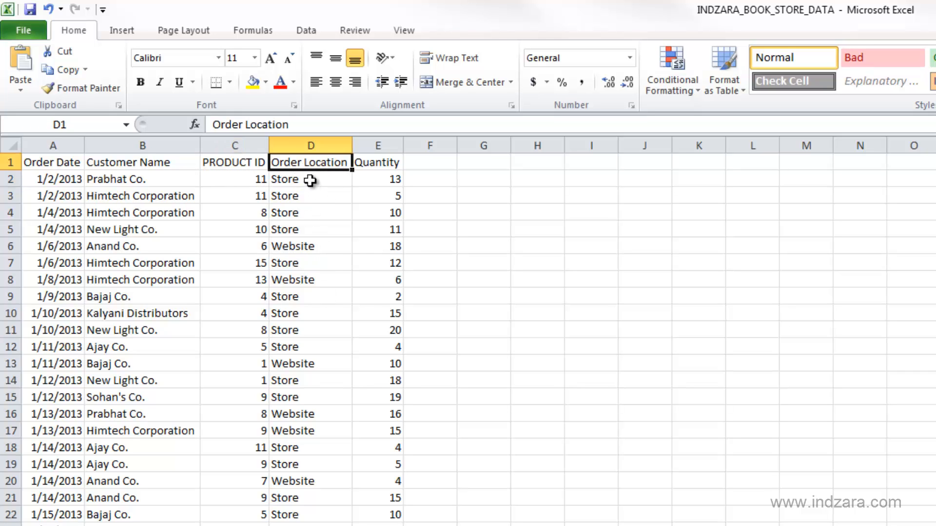
{"action": "left_click", "coordinate": [310, 178]}
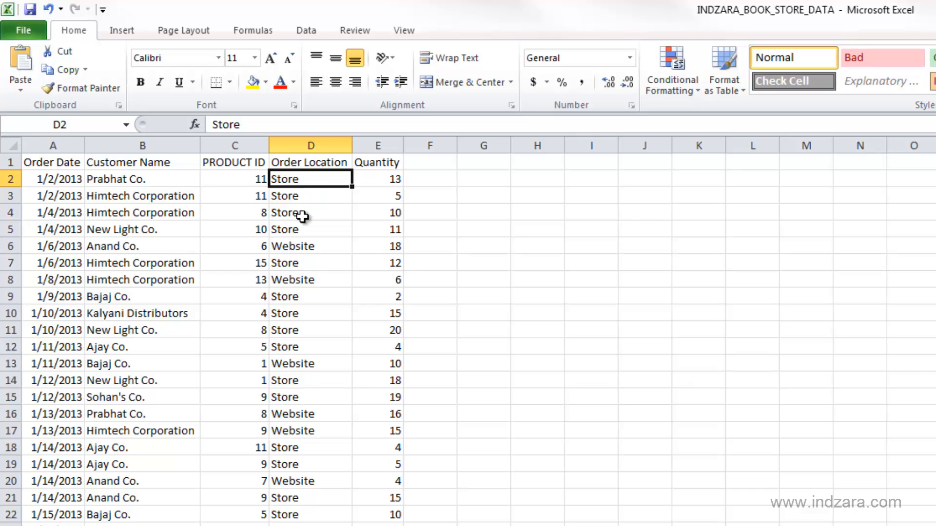
{"action": "left_click", "coordinate": [310, 246]}
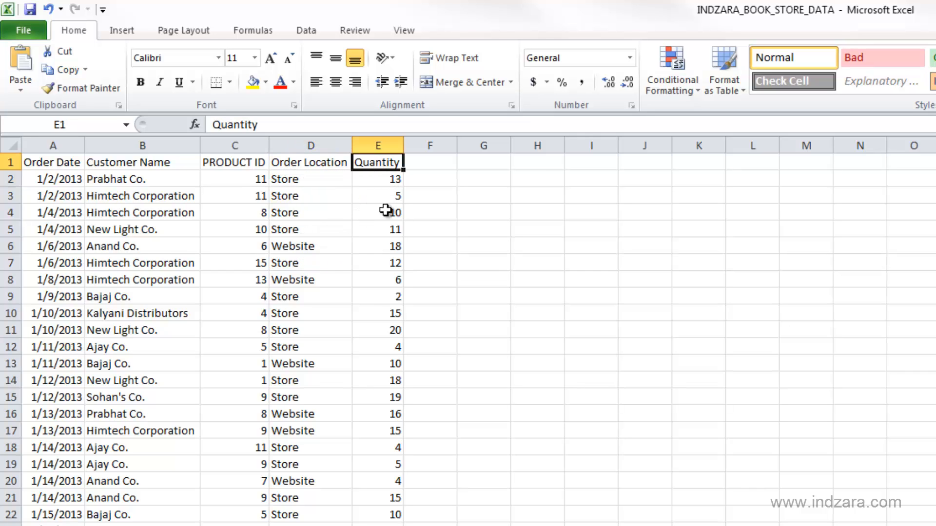
{"action": "mouse_move", "coordinate": [309, 179]}
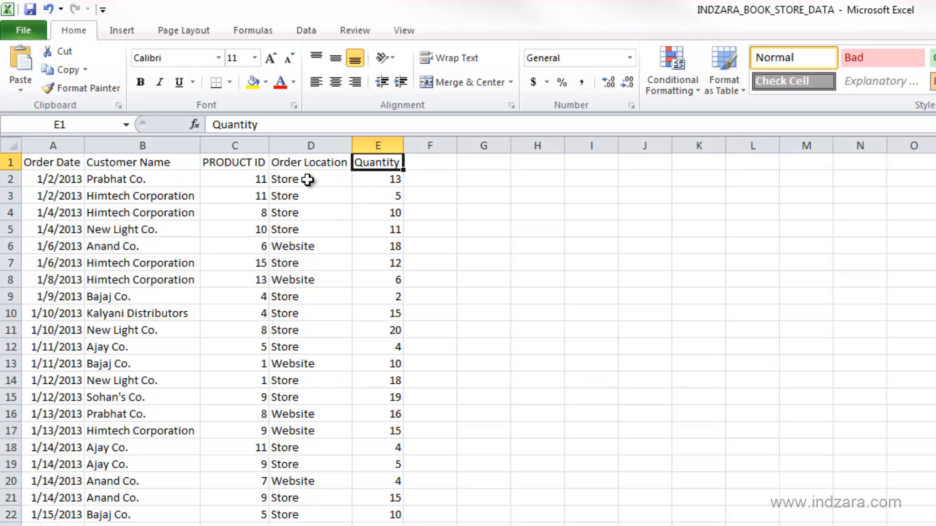
{"action": "mouse_move", "coordinate": [235, 187]}
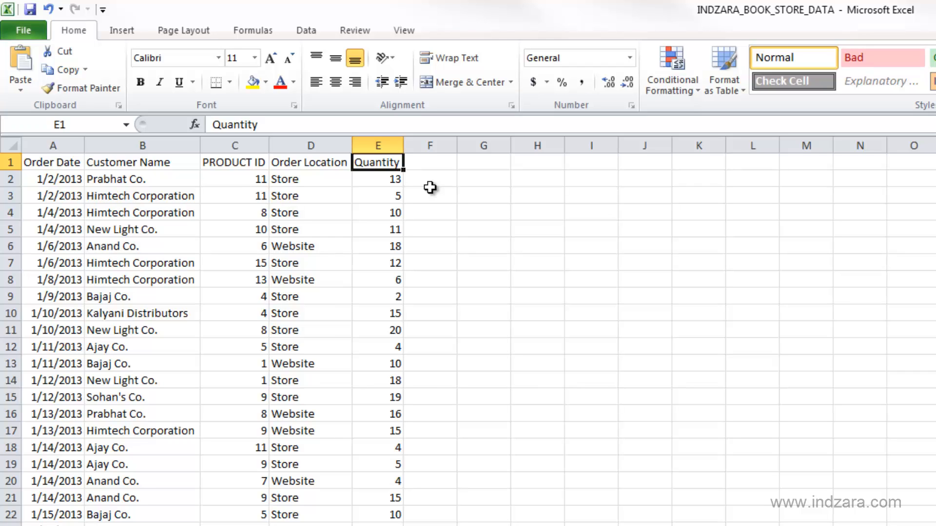
{"action": "mouse_move", "coordinate": [429, 185]}
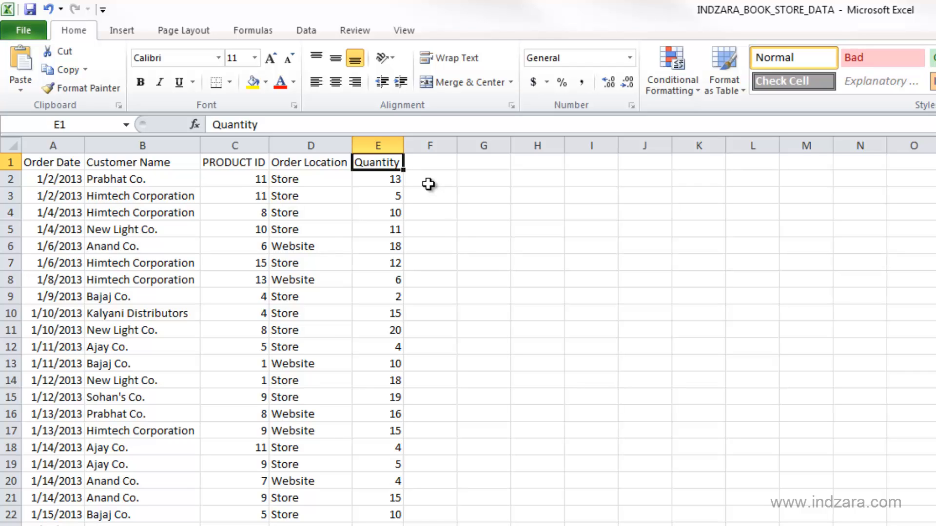
{"action": "mouse_move", "coordinate": [462, 190]}
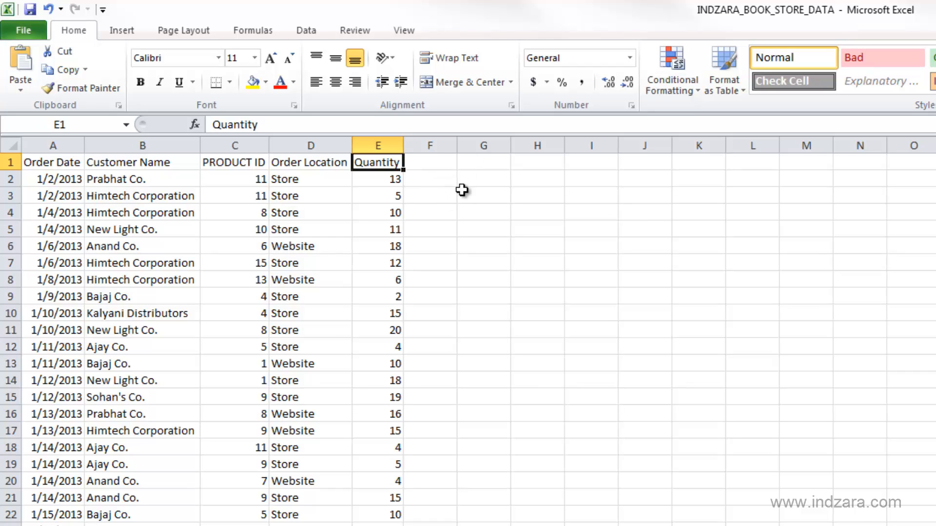
{"action": "mouse_move", "coordinate": [447, 175]}
{"action": "type", "text": "="}
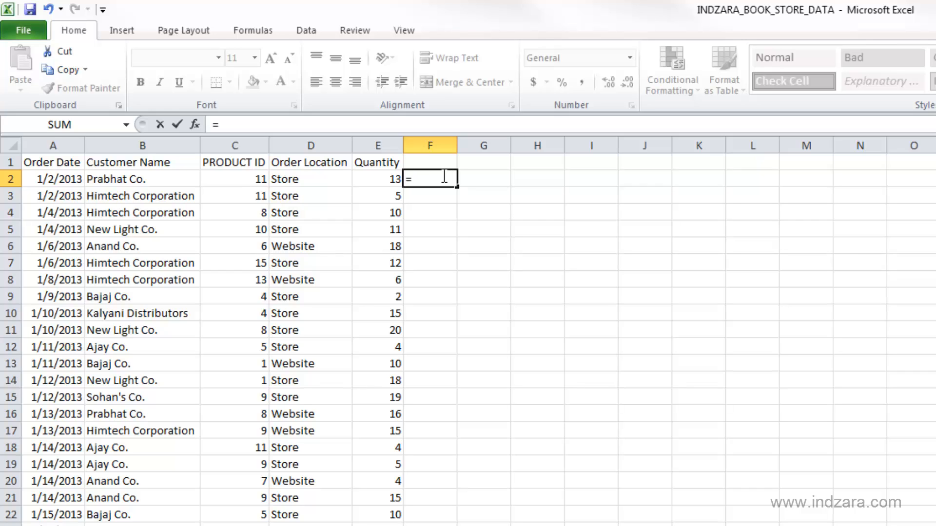
{"action": "mouse_move", "coordinate": [177, 184]}
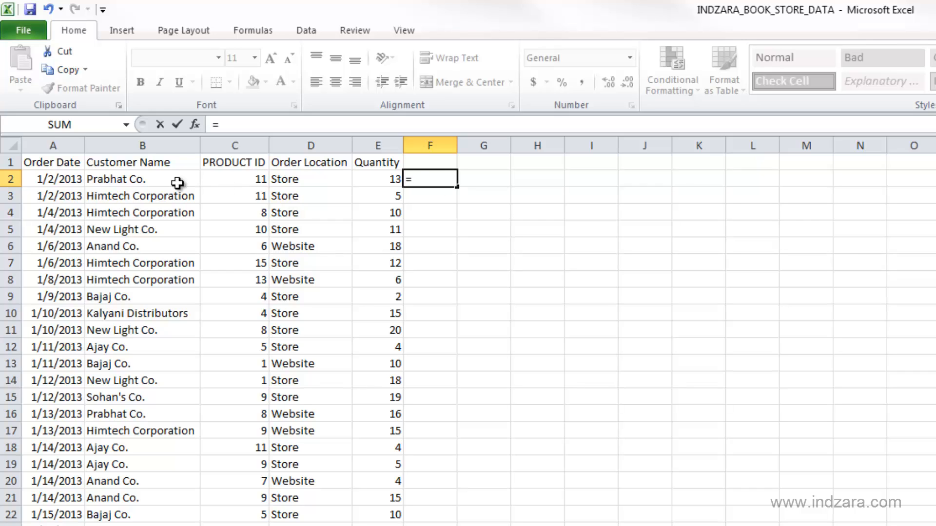
{"action": "mouse_move", "coordinate": [238, 180]}
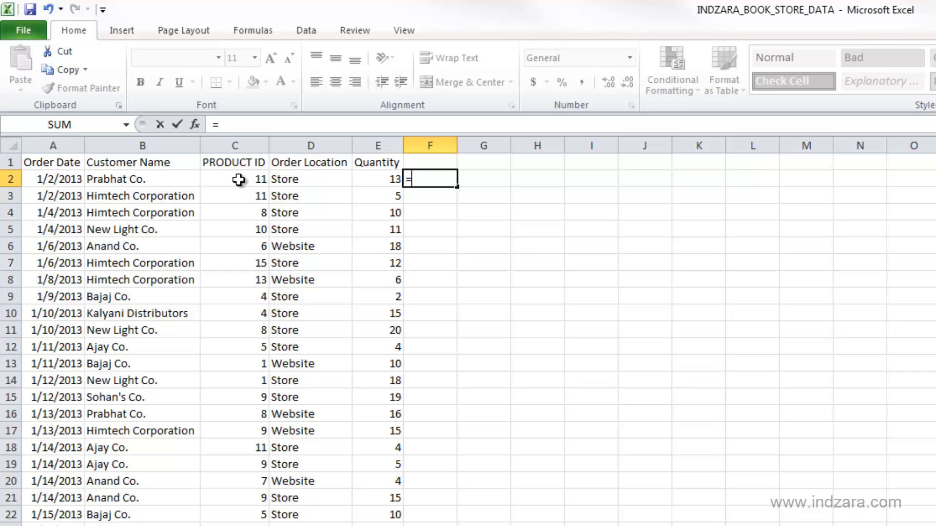
- Begin the formula =VLOOKUP( in cell F2 beside the first order
{"action": "type", "text": "V"}
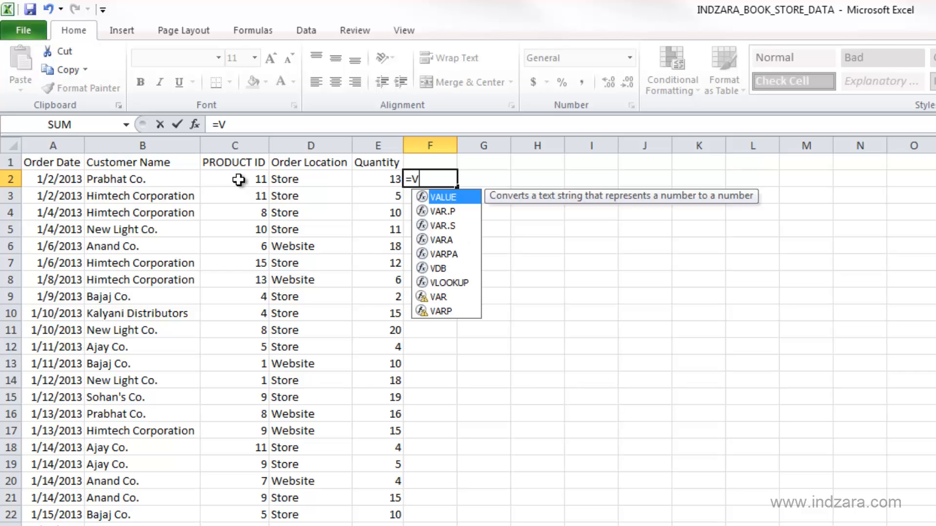
{"action": "type", "text": "LOOKU"}
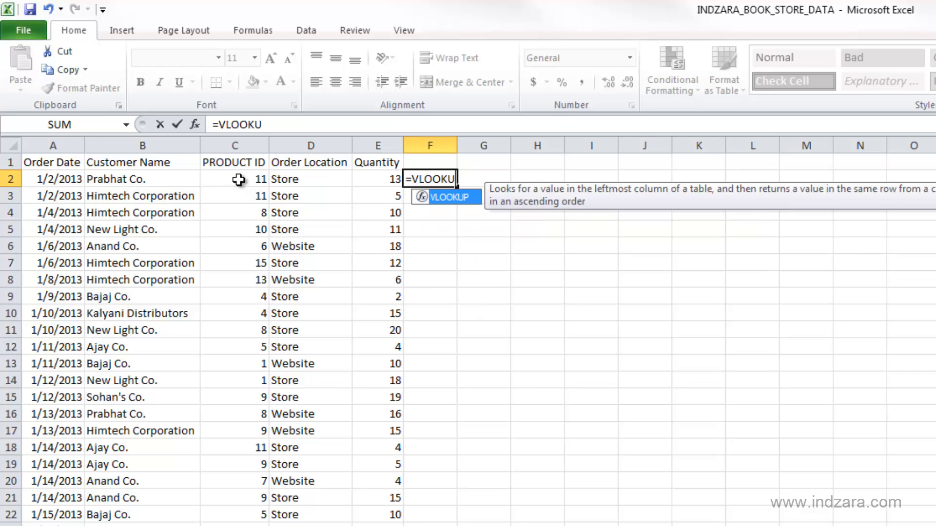
{"action": "type", "text": "P("}
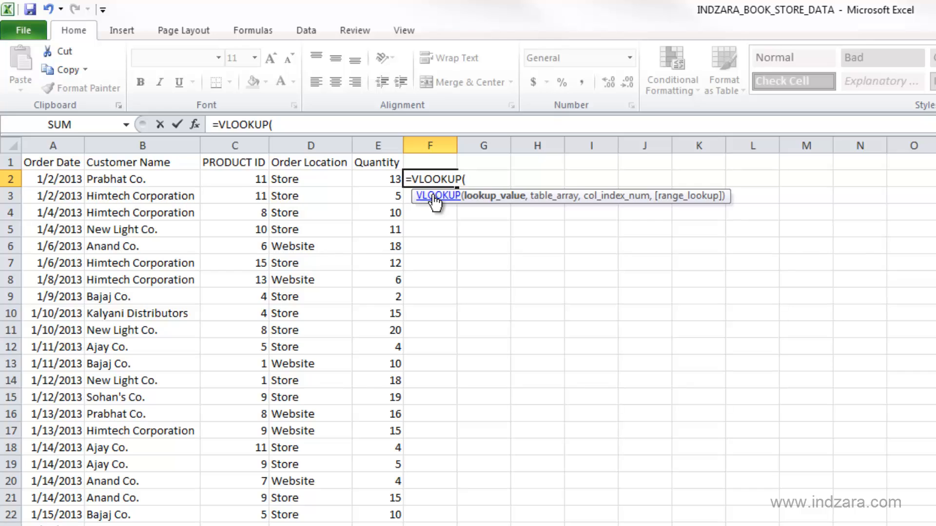
{"action": "mouse_move", "coordinate": [487, 206]}
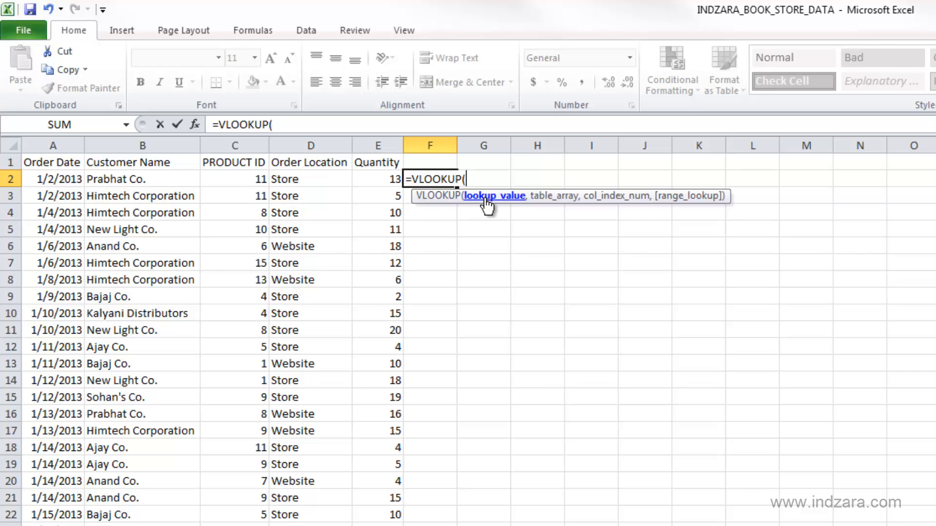
{"action": "mouse_move", "coordinate": [493, 211]}
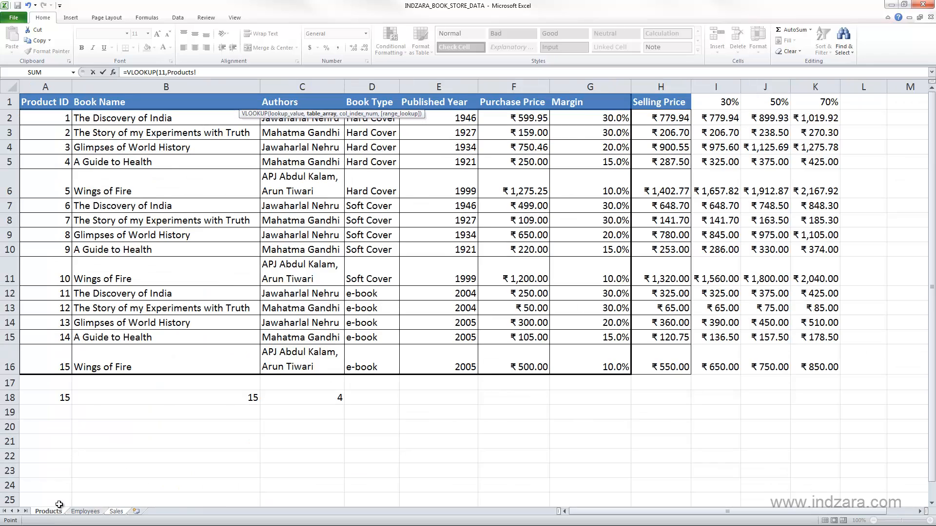
{"action": "mouse_move", "coordinate": [57, 118]}
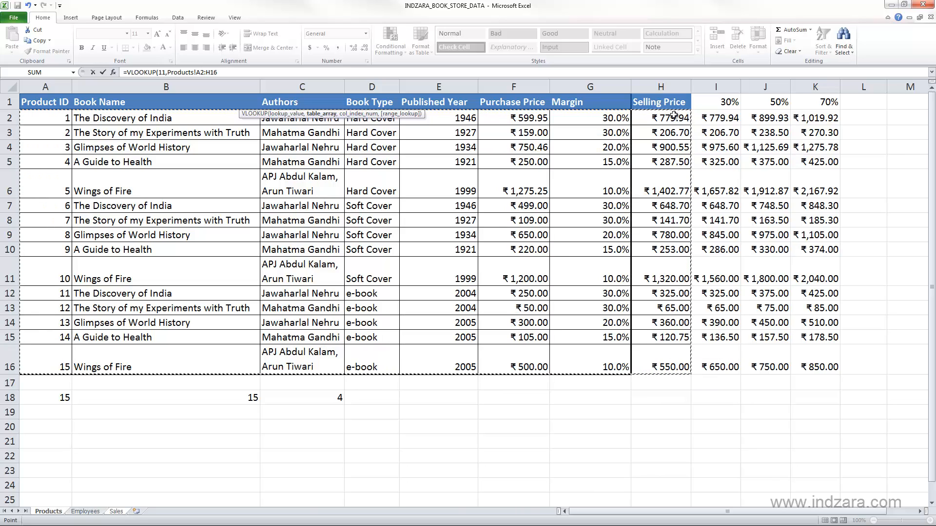
{"action": "mouse_move", "coordinate": [275, 138]}
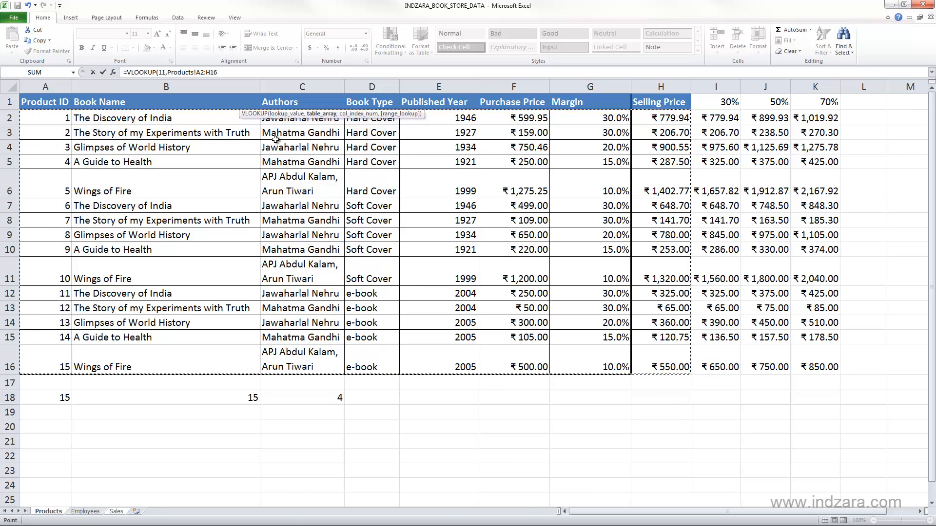
{"action": "mouse_move", "coordinate": [151, 481]}
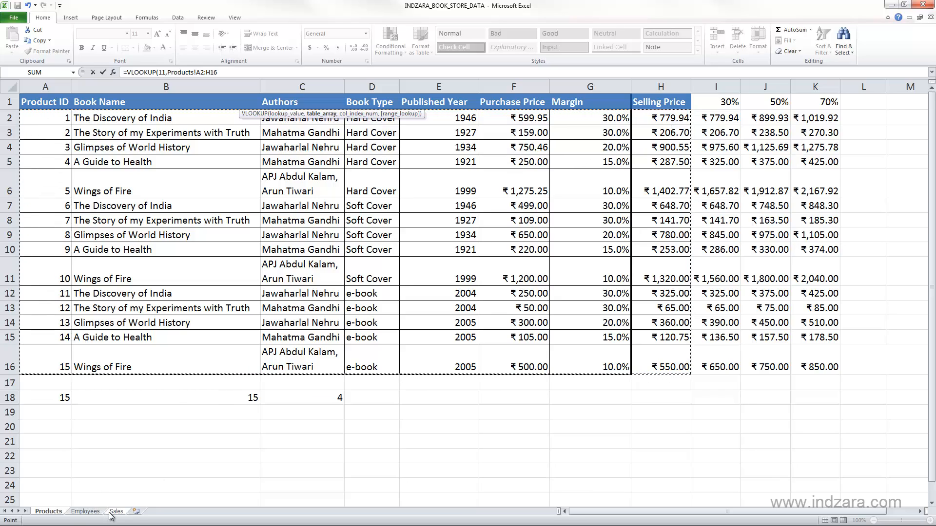
- Add Products!A2:H16 as the table range, a comma, and return to the Sales sheet
{"action": "type", "text": ","}
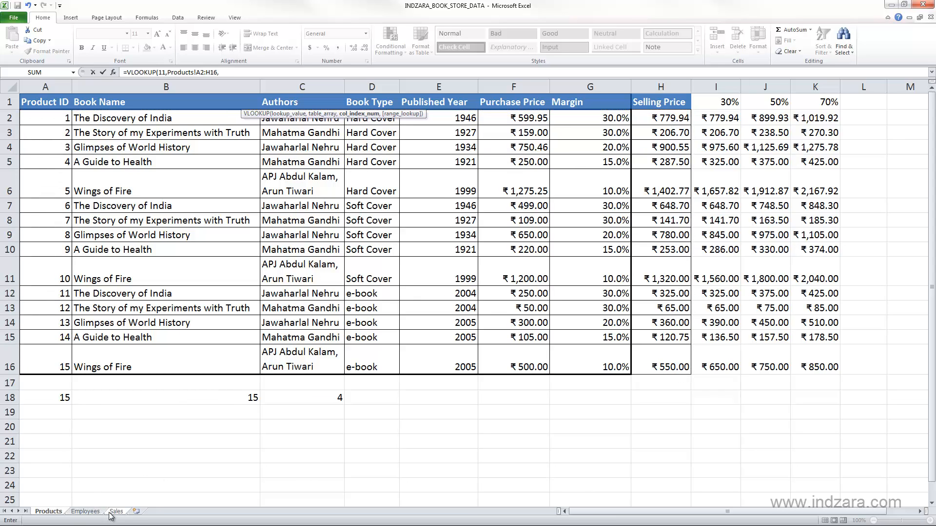
{"action": "left_click", "coordinate": [116, 512]}
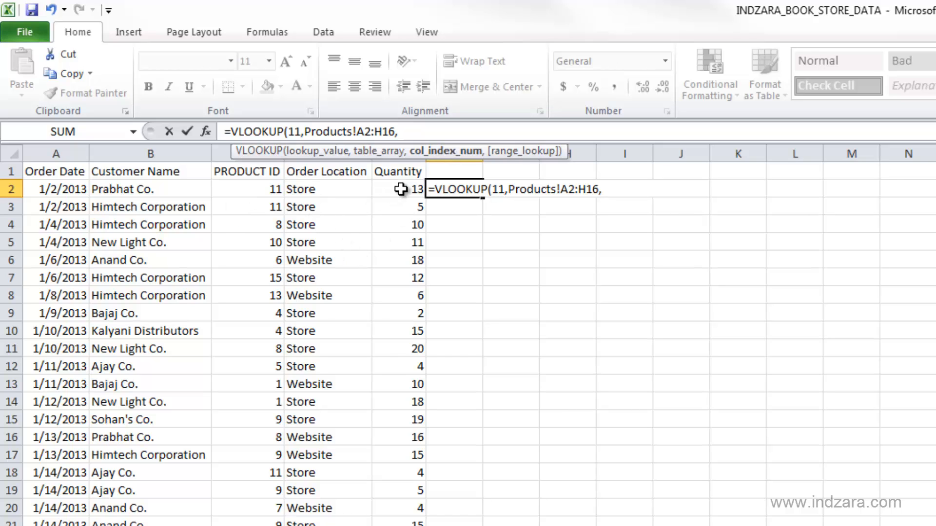
{"action": "mouse_move", "coordinate": [401, 189]}
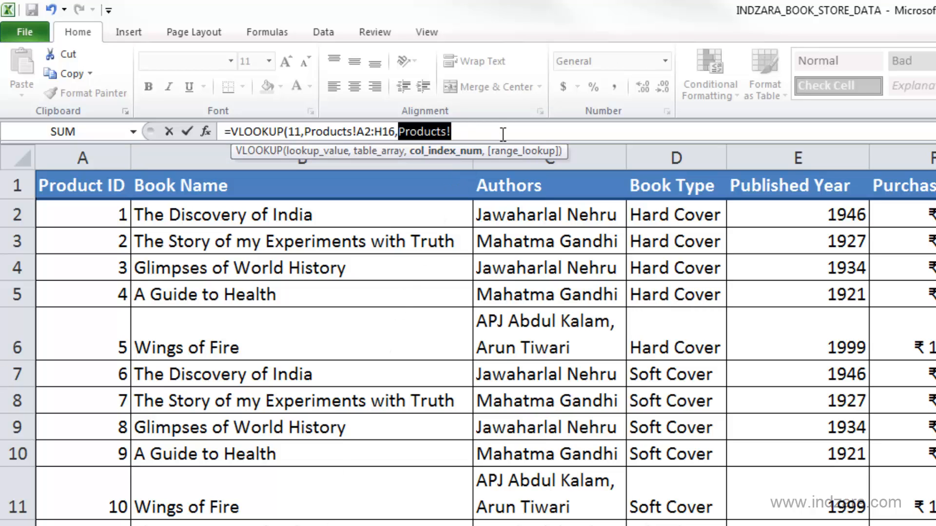
- Finish the VLOOKUP with column index 2 and FALSE, returning 'The Discovery of India'
{"action": "type", "text": ",2"}
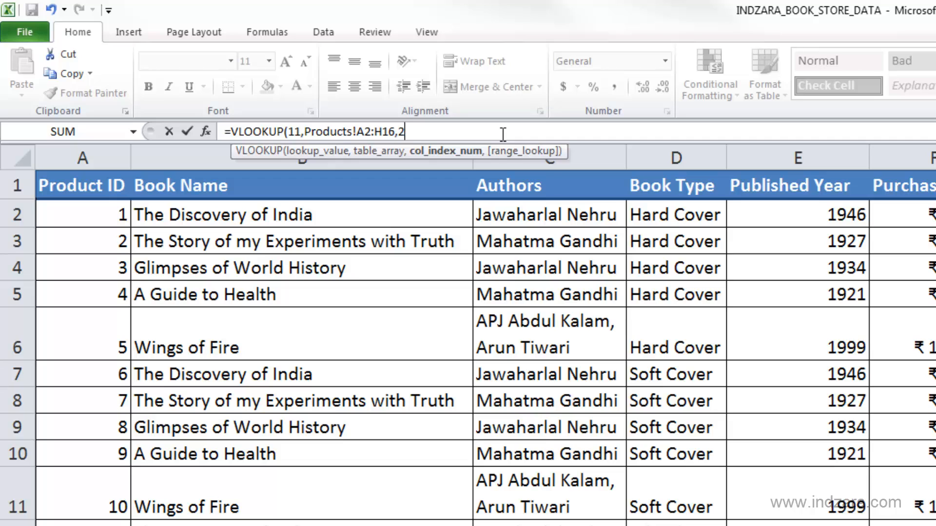
{"action": "type", "text": ","}
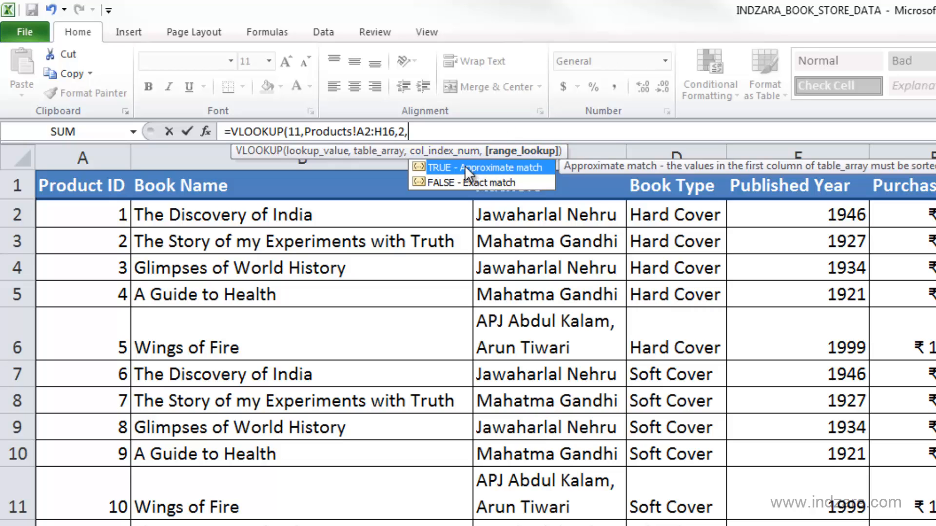
{"action": "mouse_move", "coordinate": [498, 174]}
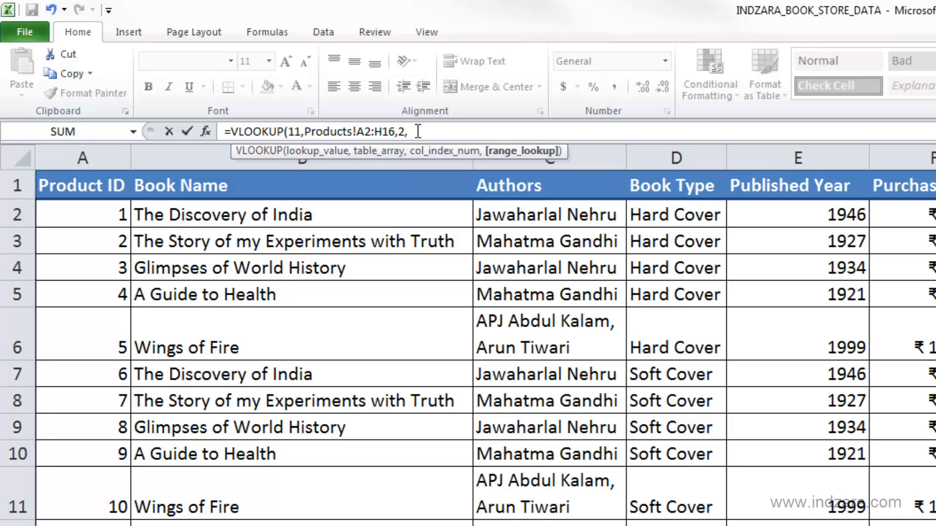
{"action": "type", "text": "F"}
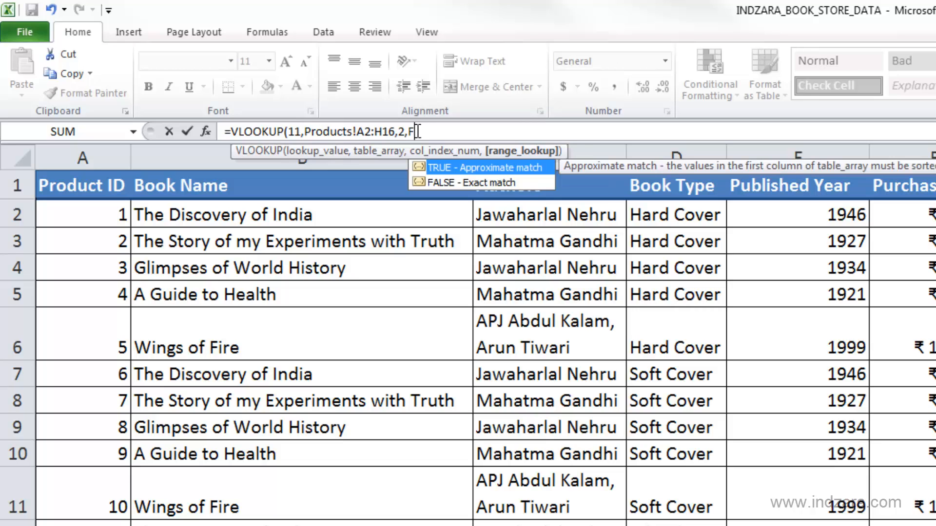
{"action": "type", "text": "ALSE"}
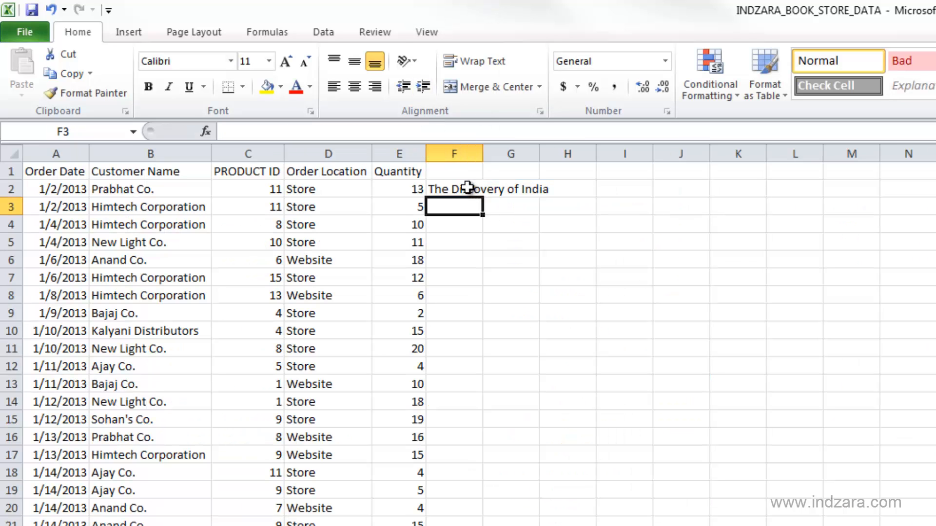
- Widen column F for the title and head it 'Book Name'
{"action": "left_click_drag", "start_coordinate": [480, 153], "coordinate": [585, 161]}
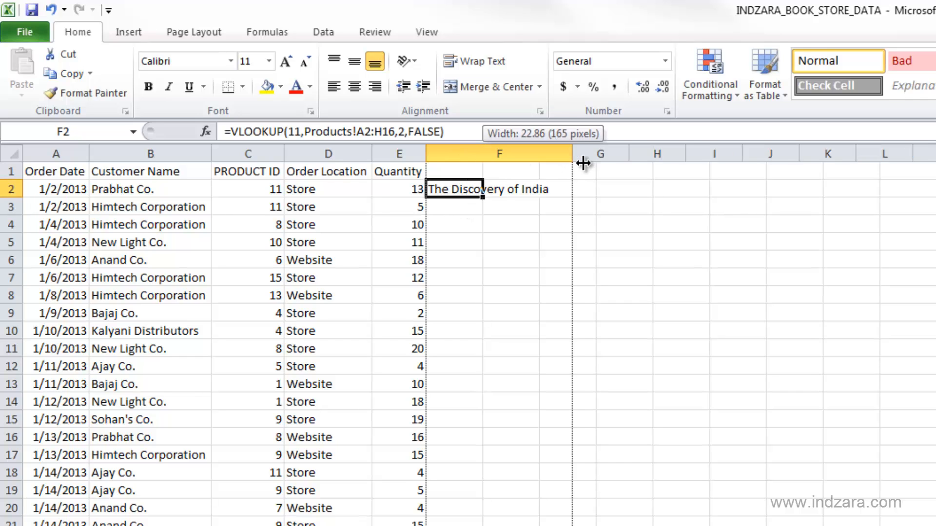
{"action": "left_click_drag", "start_coordinate": [582, 161], "coordinate": [582, 161]}
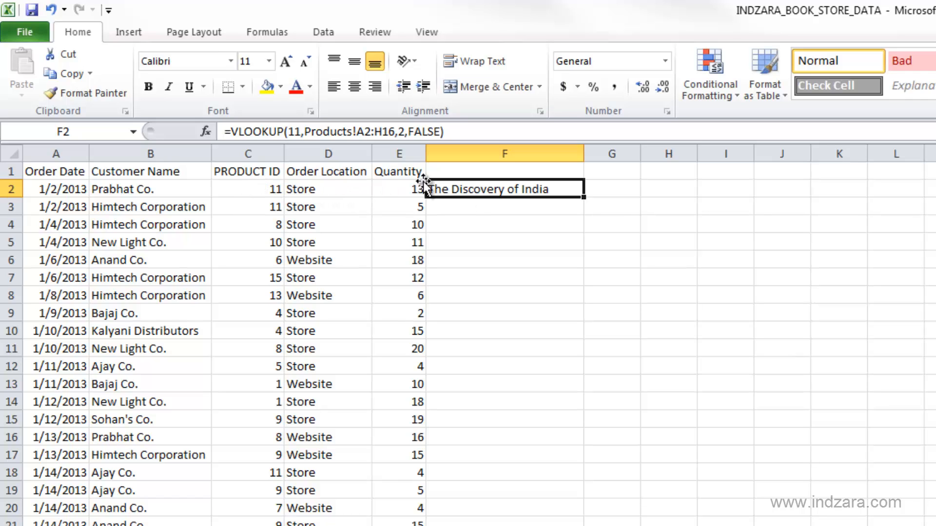
{"action": "type", "text": "BOOK"}
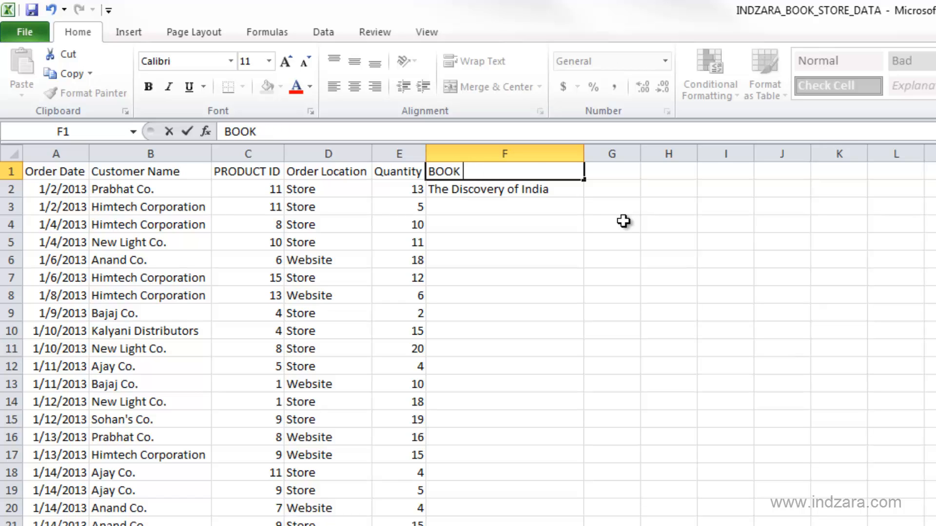
{"action": "type", "text": "Book Name"}
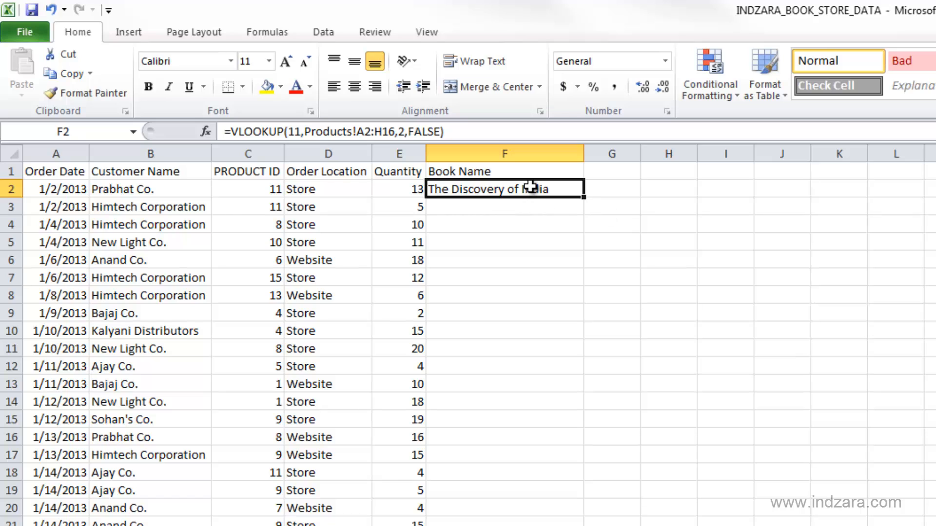
{"action": "mouse_move", "coordinate": [297, 132]}
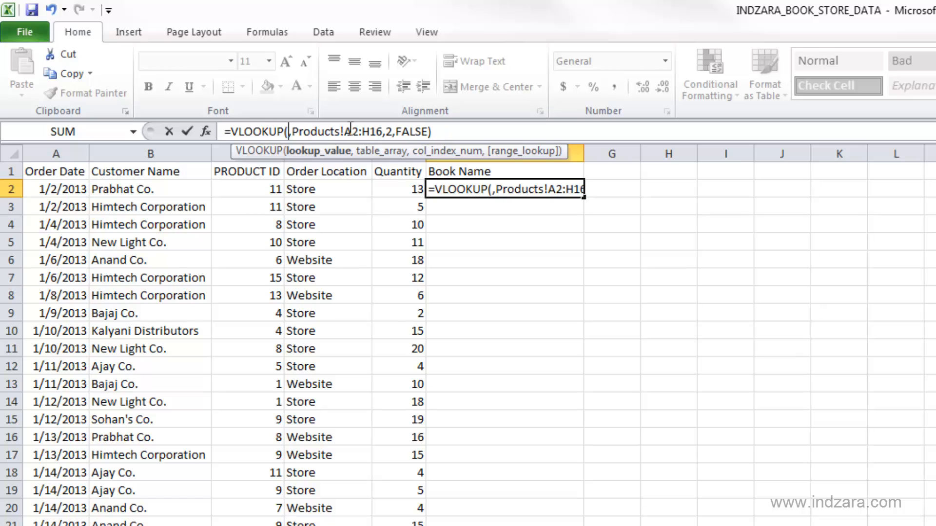
- Replace the fixed 11 with the C2 reference and compare the A2:H16 range against the Products table
{"action": "left_click", "coordinate": [245, 188]}
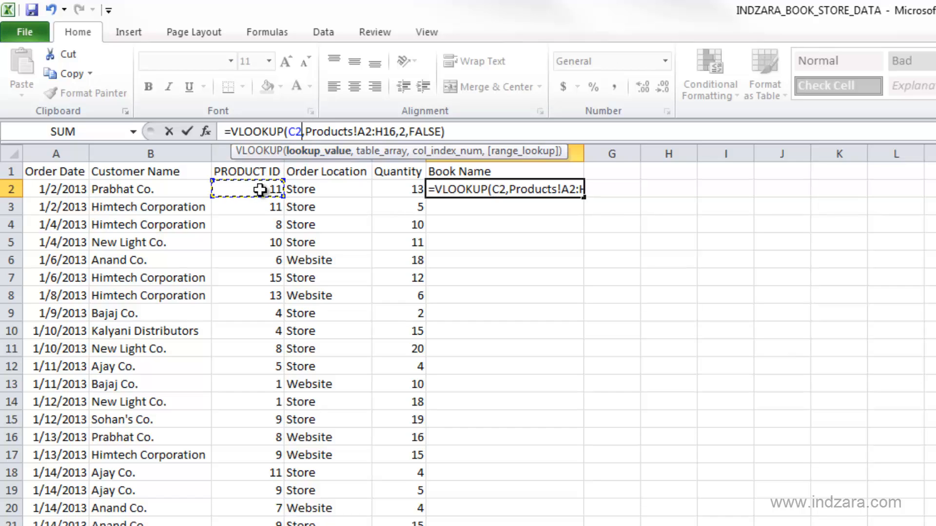
{"action": "mouse_move", "coordinate": [332, 148]}
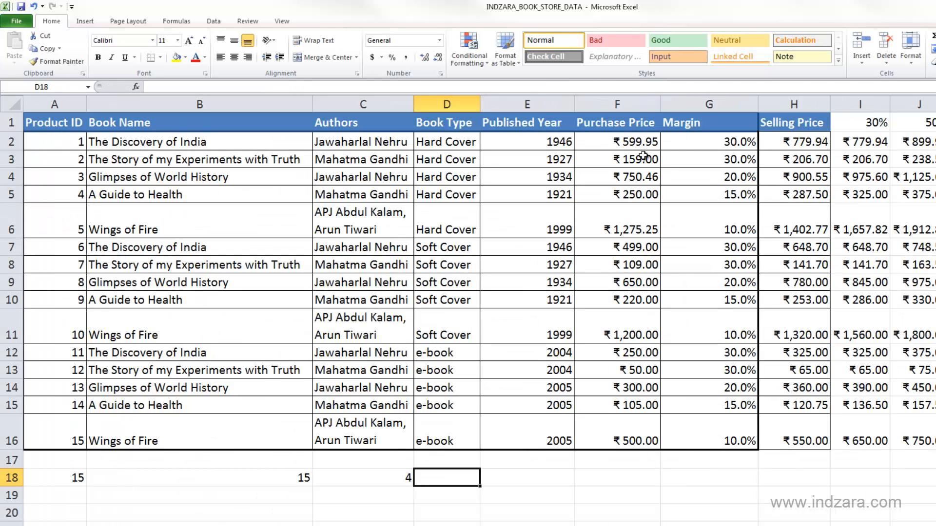
{"action": "mouse_move", "coordinate": [612, 181]}
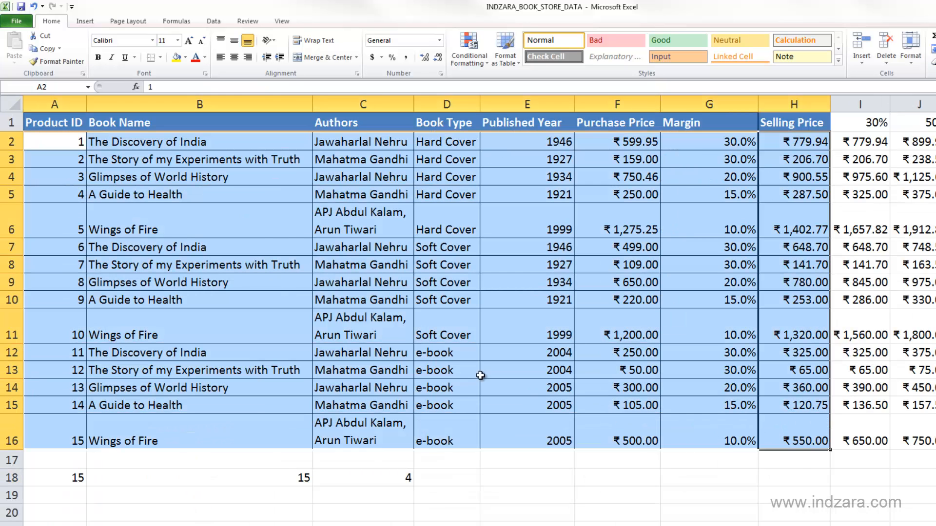
{"action": "mouse_move", "coordinate": [176, 215]}
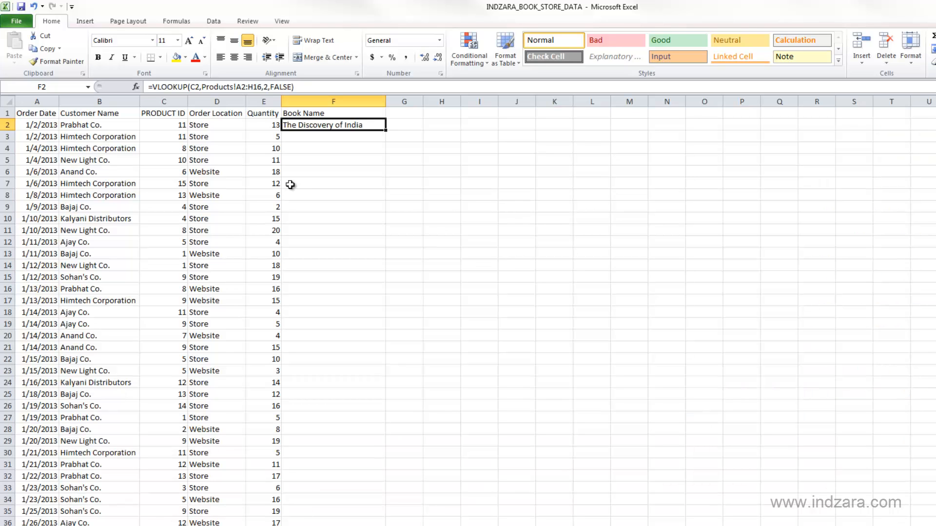
{"action": "double_click", "coordinate": [334, 125]}
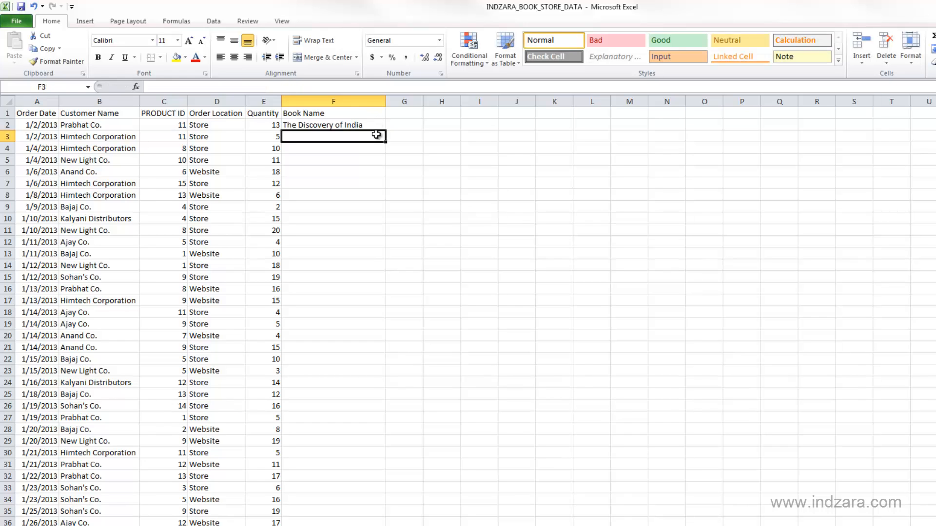
{"action": "left_click", "coordinate": [332, 124]}
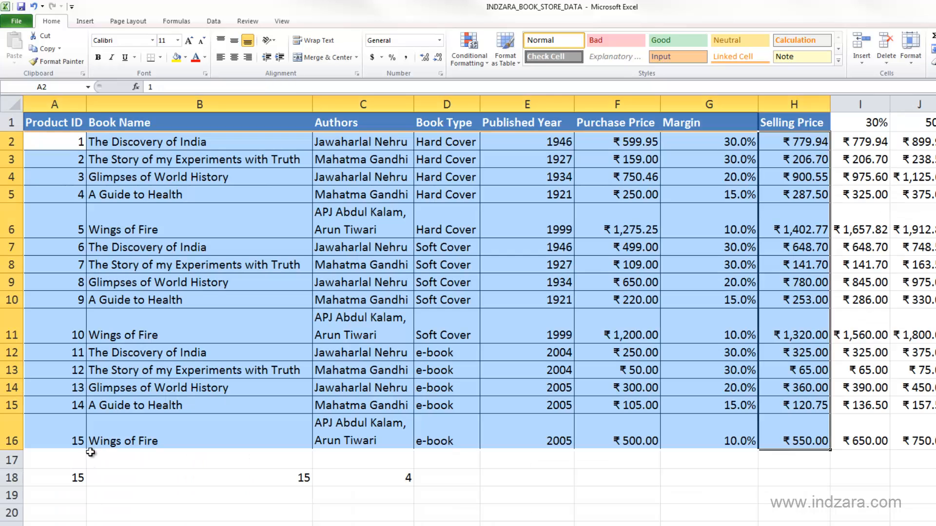
{"action": "left_click", "coordinate": [199, 352]}
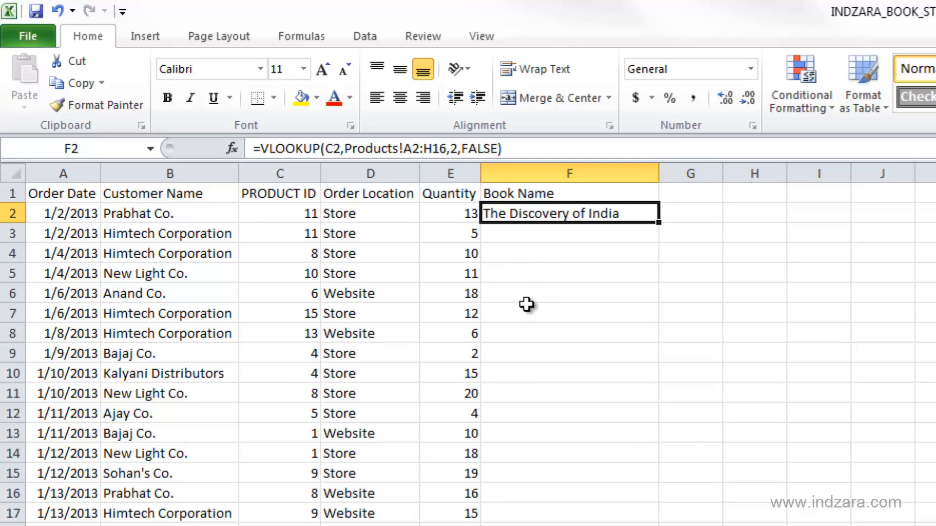
{"action": "mouse_move", "coordinate": [289, 414]}
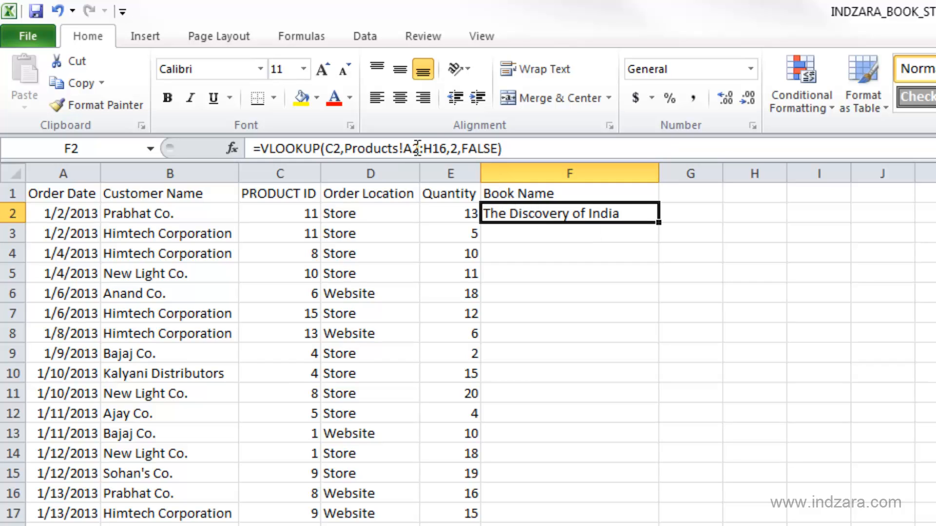
{"action": "double_click", "coordinate": [569, 213]}
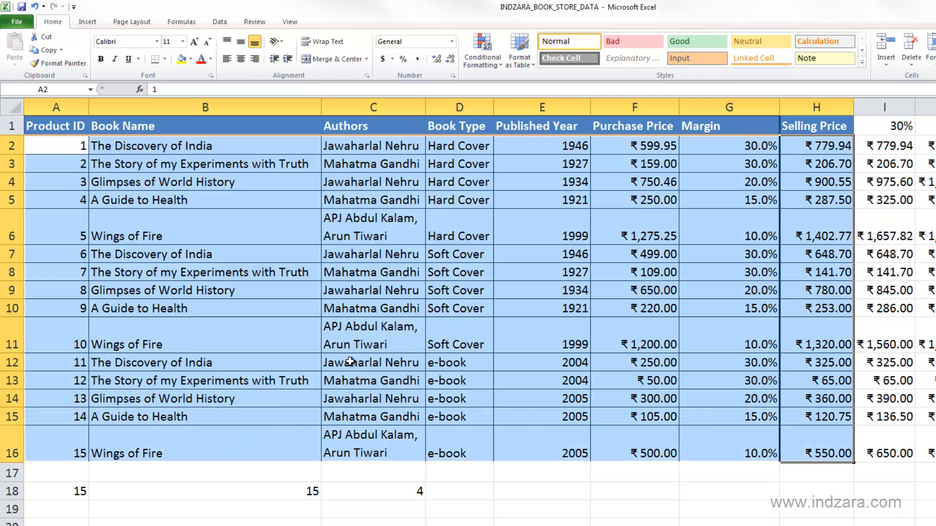
{"action": "mouse_move", "coordinate": [207, 308]}
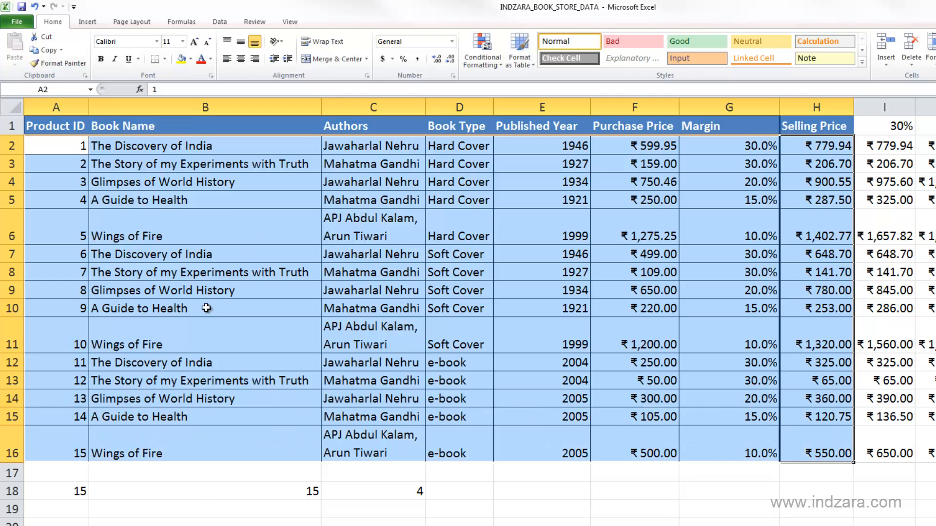
{"action": "mouse_move", "coordinate": [116, 323]}
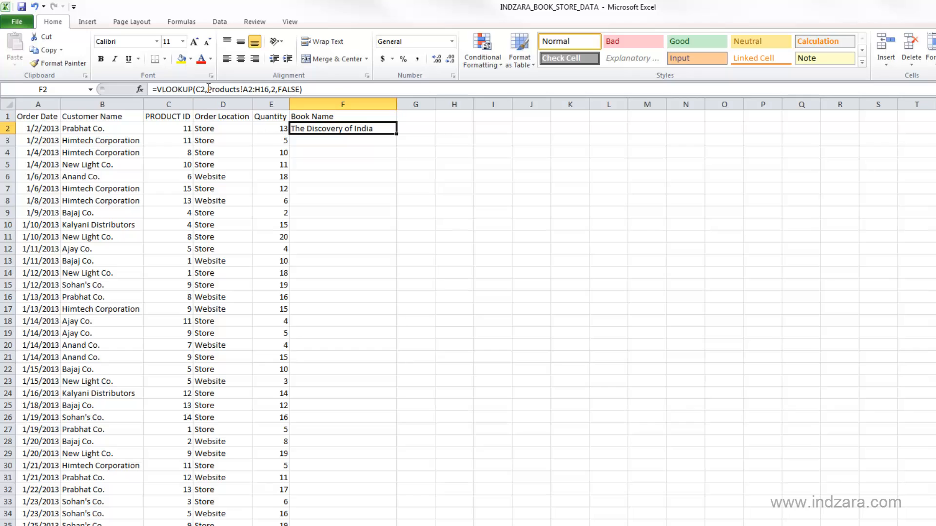
{"action": "mouse_move", "coordinate": [269, 89]}
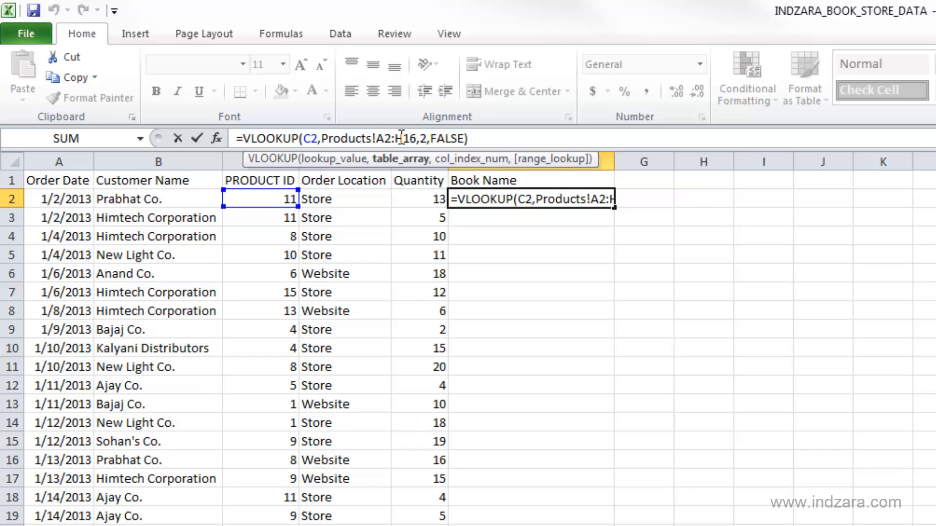
- Lock the lookup range as $A$2:$H$16 using F4
{"action": "key", "text": "f4"}
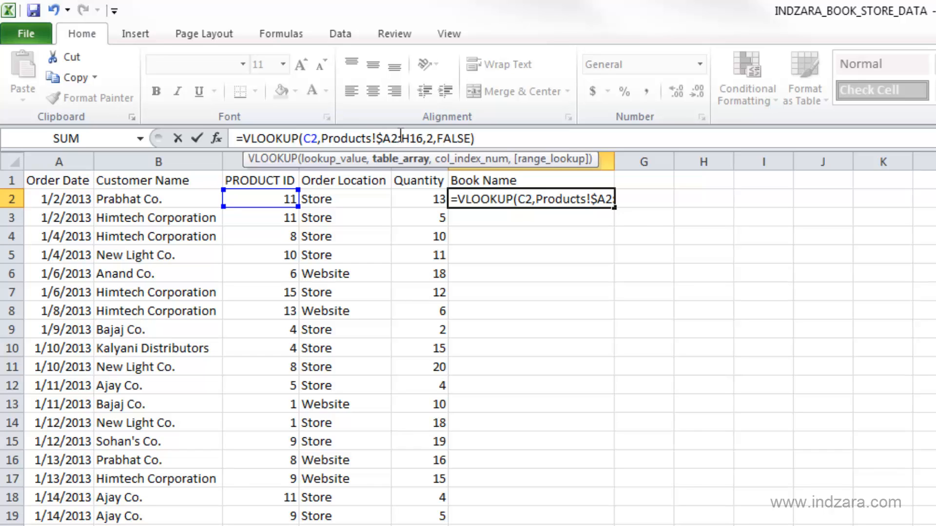
{"action": "key", "text": "f4"}
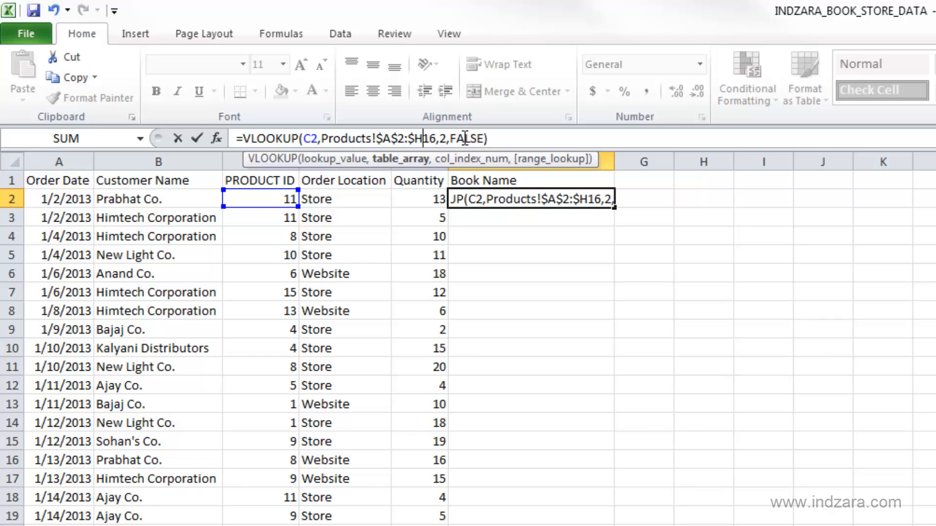
{"action": "key", "text": "F4"}
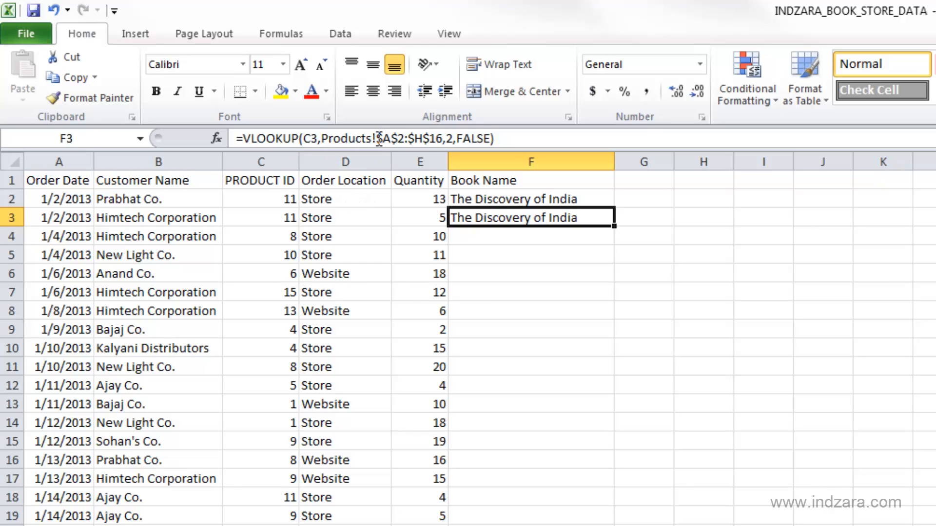
{"action": "mouse_move", "coordinate": [416, 144]}
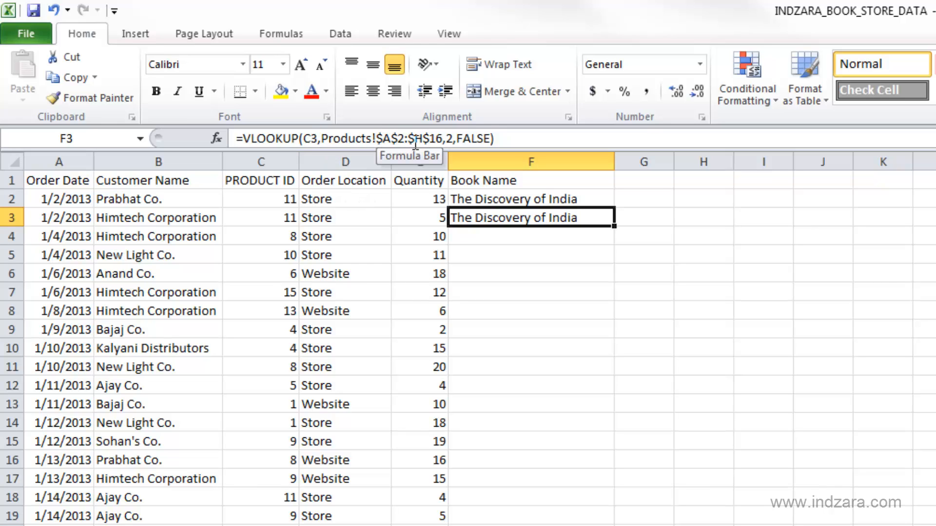
- Compare the Book Name formulas in F2 and F3 for the first two orders
{"action": "left_click", "coordinate": [531, 198]}
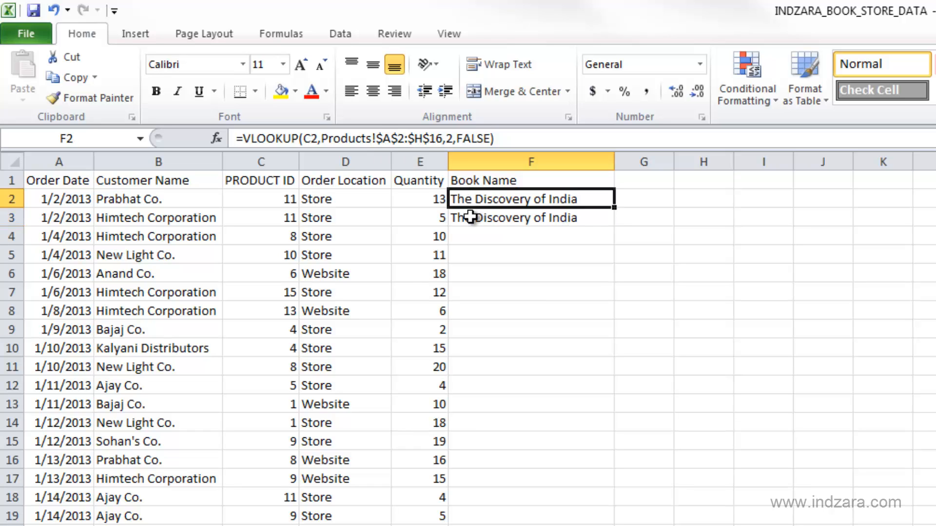
{"action": "left_click", "coordinate": [530, 217]}
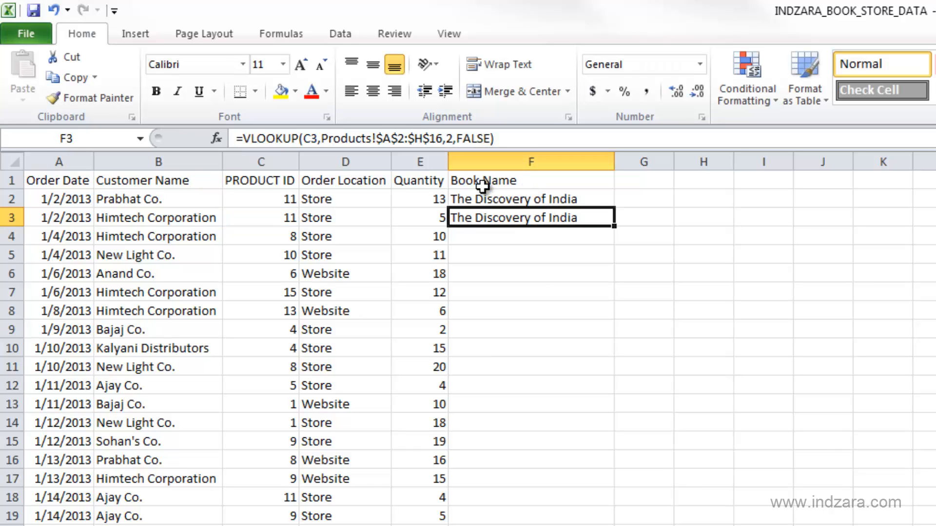
{"action": "left_click", "coordinate": [531, 199]}
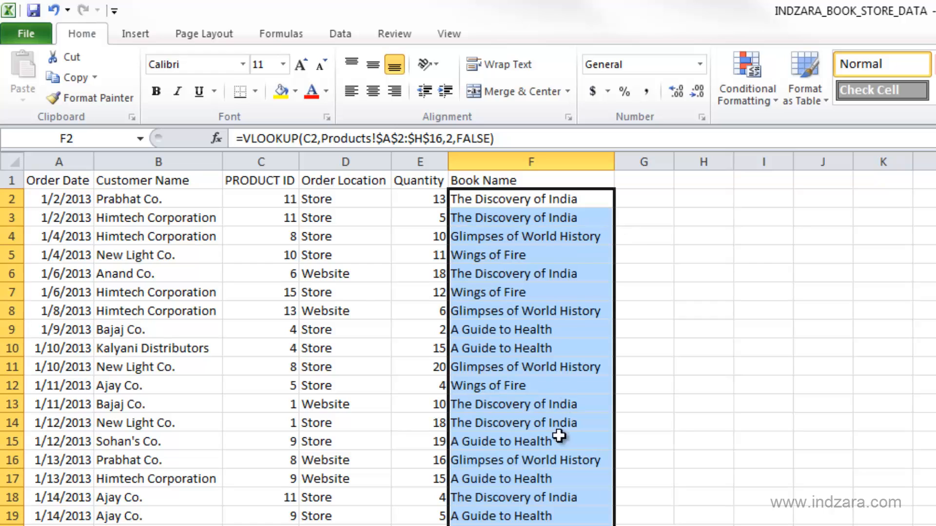
- Fill the Book Name lookup down column F and check the titles through the last orders
{"action": "scroll", "scroll_direction": "down", "scroll_amount": 3}
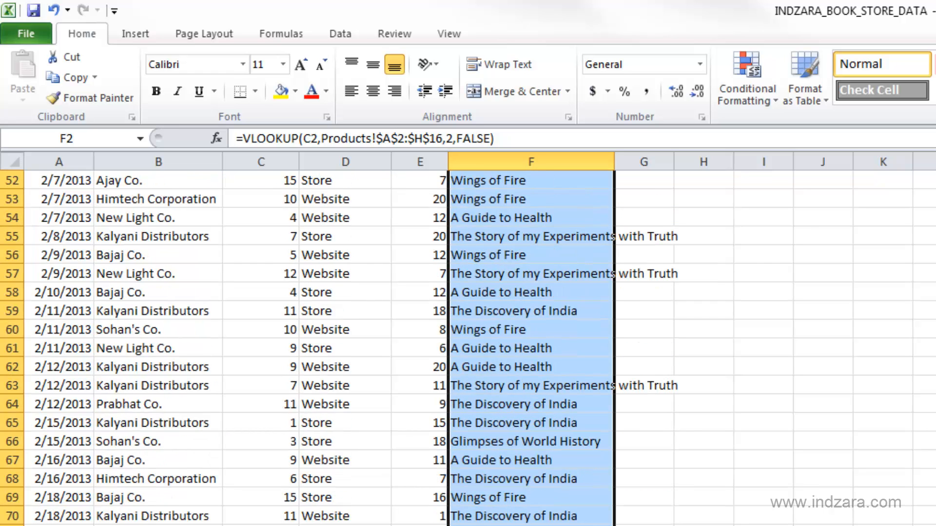
{"action": "scroll", "scroll_direction": "down", "scroll_amount": 3}
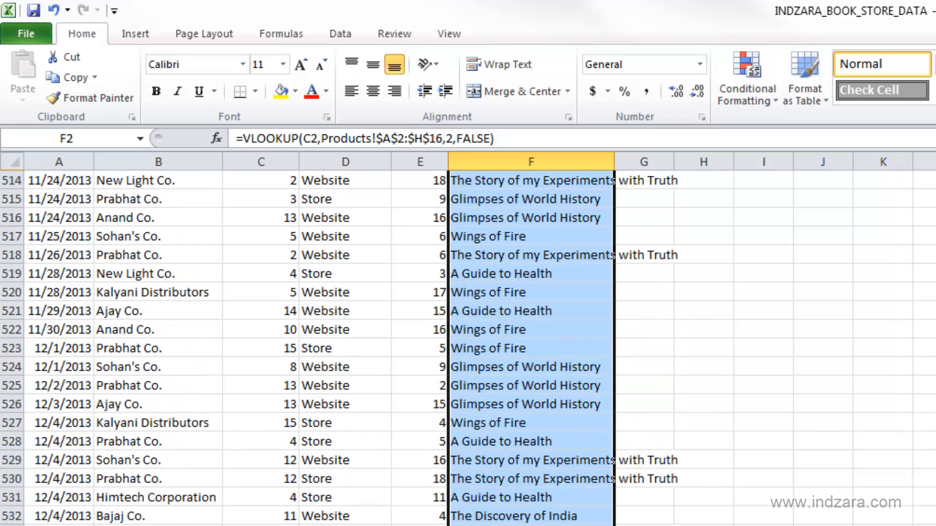
{"action": "scroll", "scroll_direction": "down", "scroll_amount": 3}
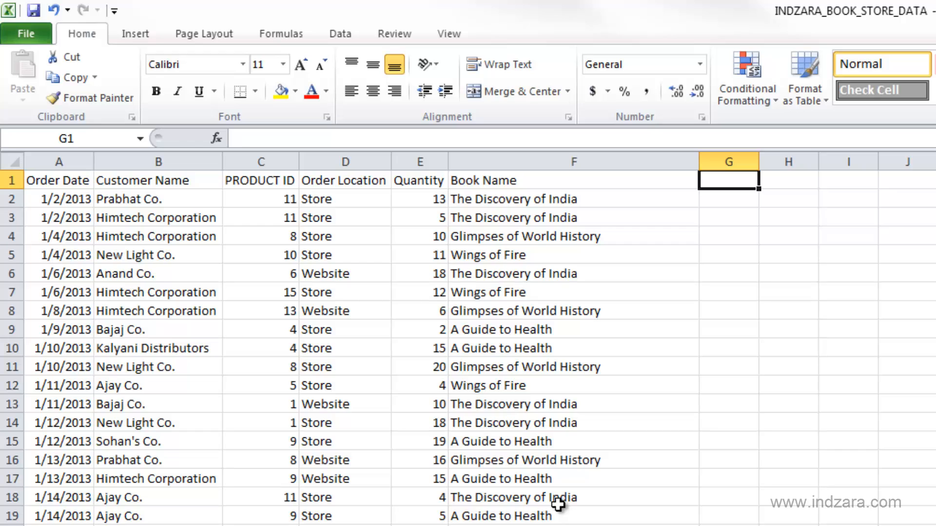
- Add an Authors column with =VLOOKUP(C2,Products!$A$2:$H$16,3,FALSE), filled down and widened
{"action": "type", "text": "Authors"}
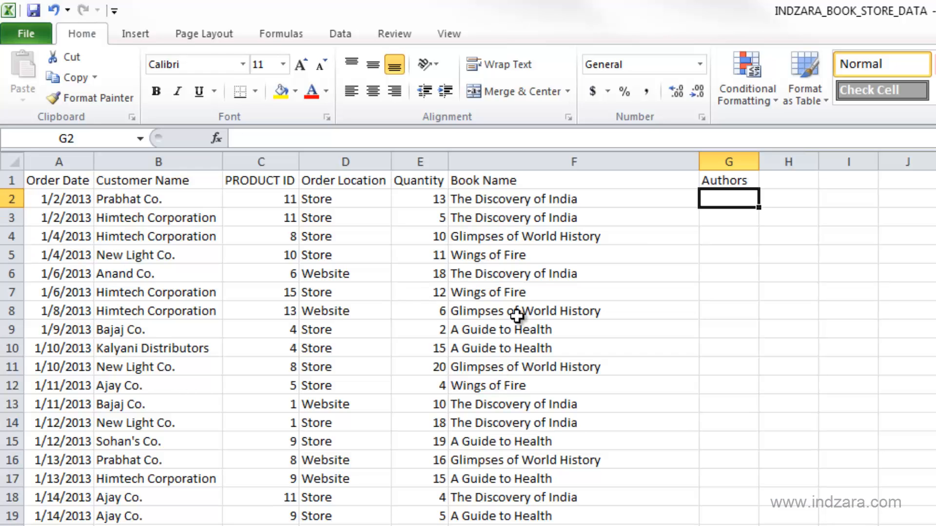
{"action": "left_click", "coordinate": [573, 199]}
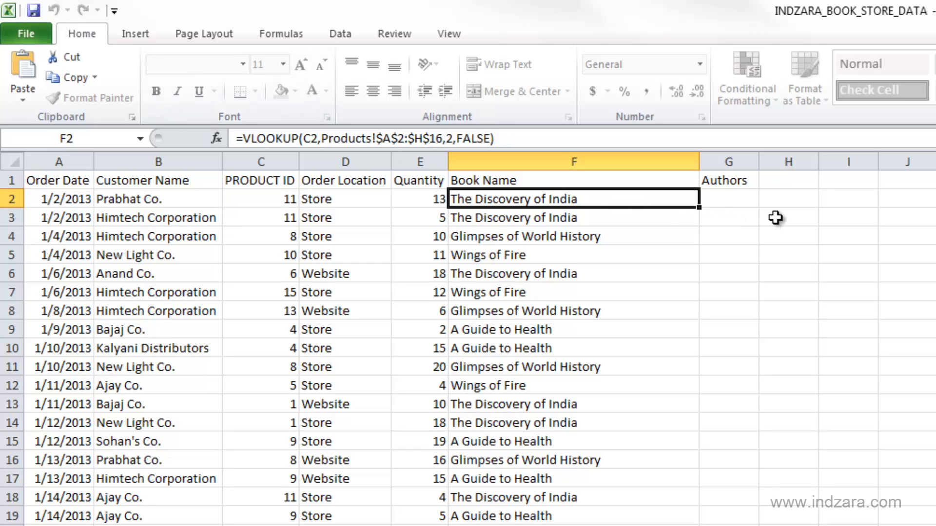
{"action": "left_click", "coordinate": [728, 199]}
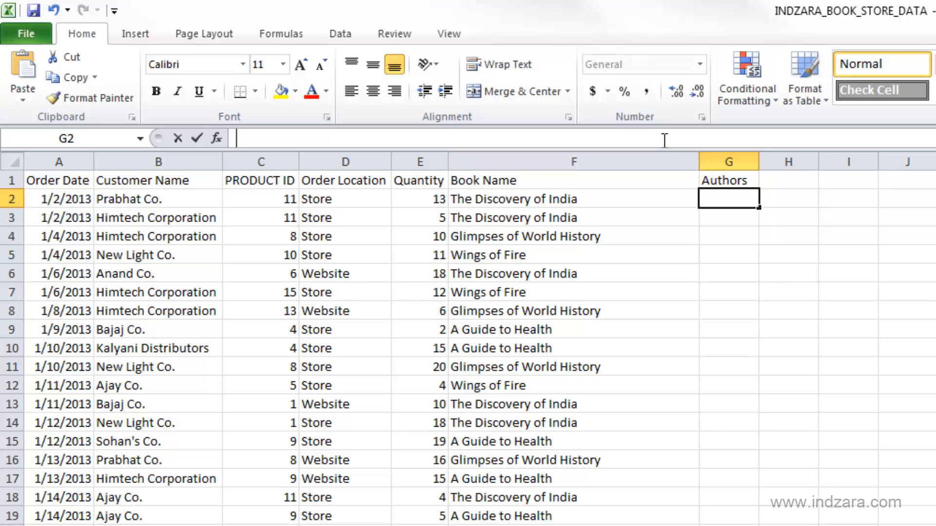
{"action": "type", "text": "=VLOOKUP(C2,Products!$A$2:$H$16,2,FALSE)"}
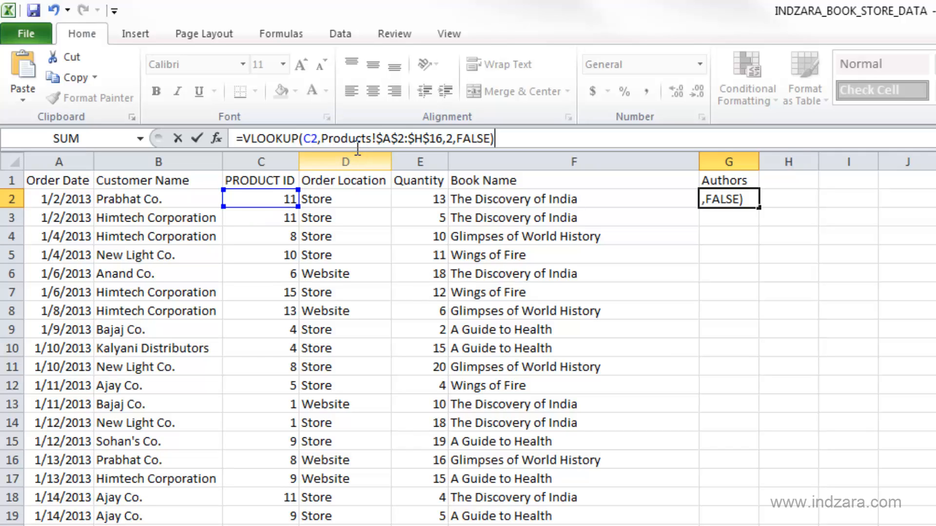
{"action": "left_click_drag", "start_coordinate": [320, 137], "coordinate": [445, 138]}
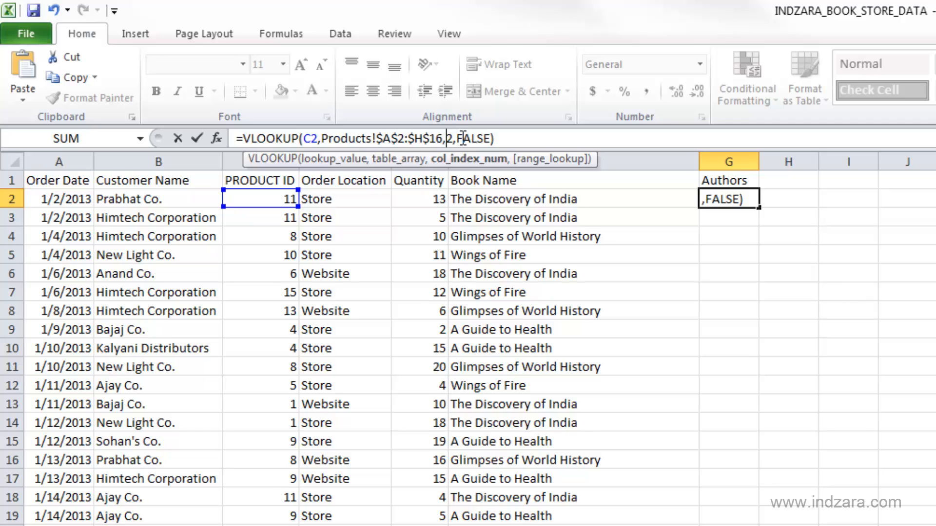
{"action": "mouse_move", "coordinate": [462, 138]}
{"action": "type", "text": "3"}
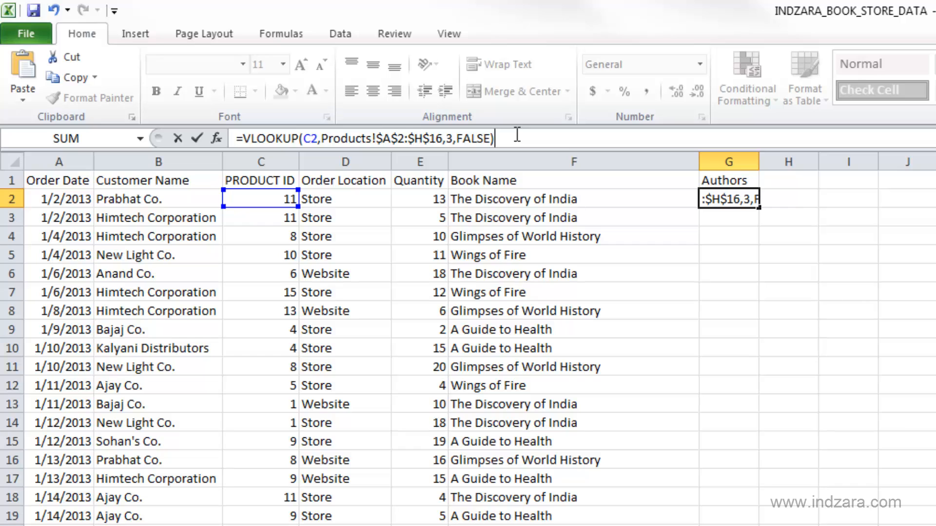
{"action": "key", "text": "enter"}
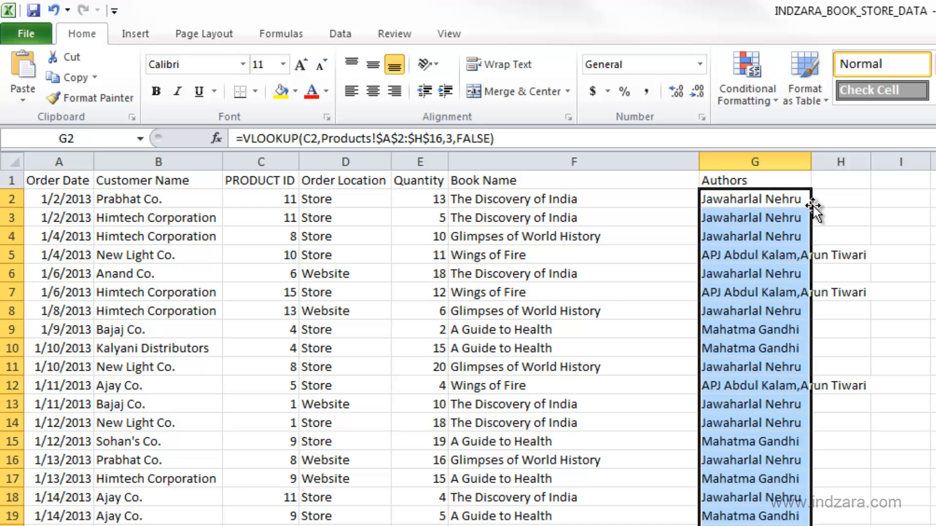
{"action": "left_click_drag", "start_coordinate": [811, 161], "coordinate": [890, 161]}
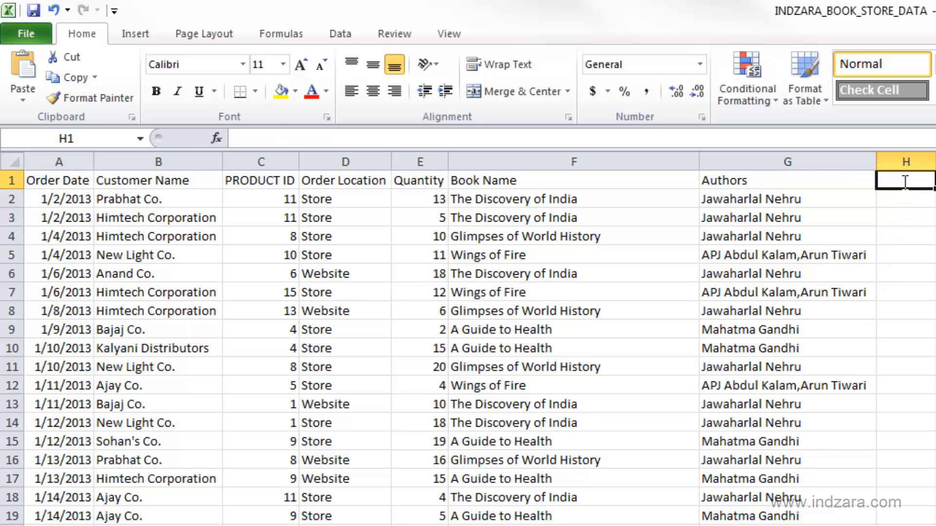
- Add Book Type through Selling Price lookups (indexes 4–8) with Margin shown as percentages
{"action": "type", "text": "Book Type"}
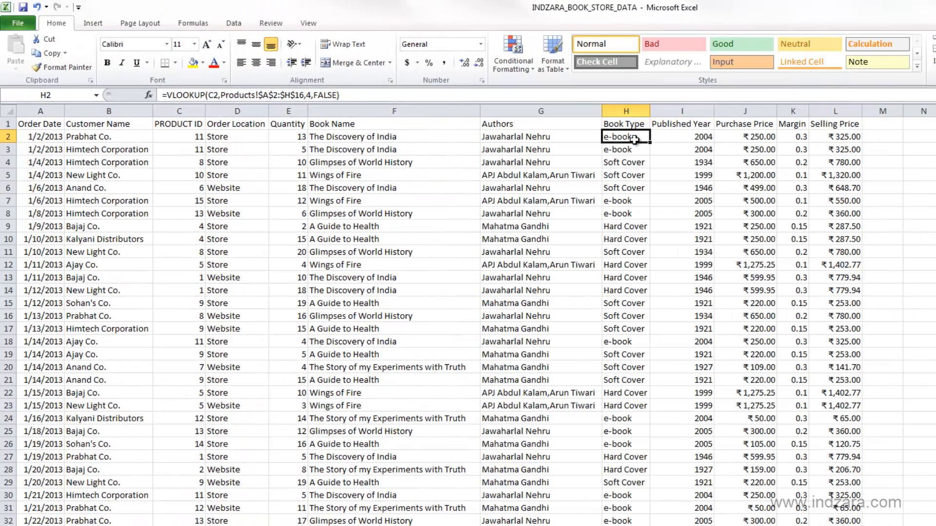
{"action": "mouse_move", "coordinate": [690, 133]}
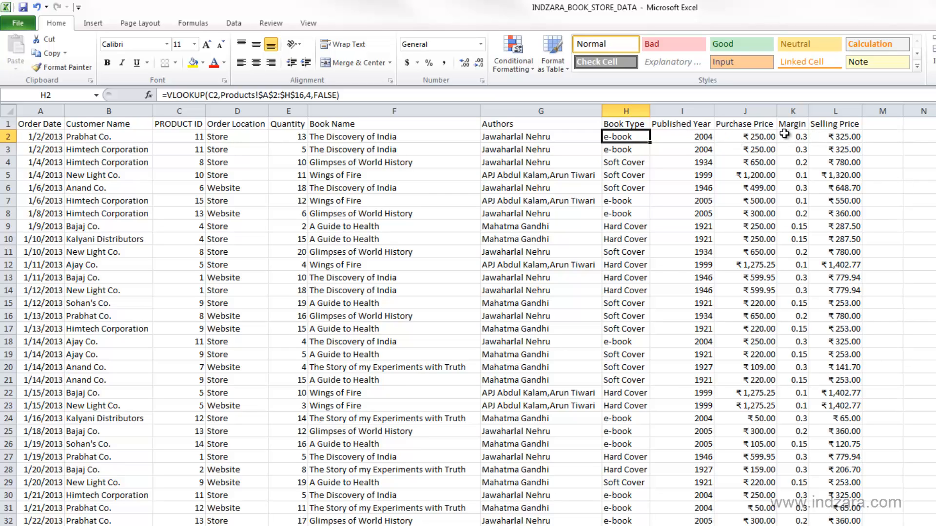
{"action": "mouse_move", "coordinate": [612, 150]}
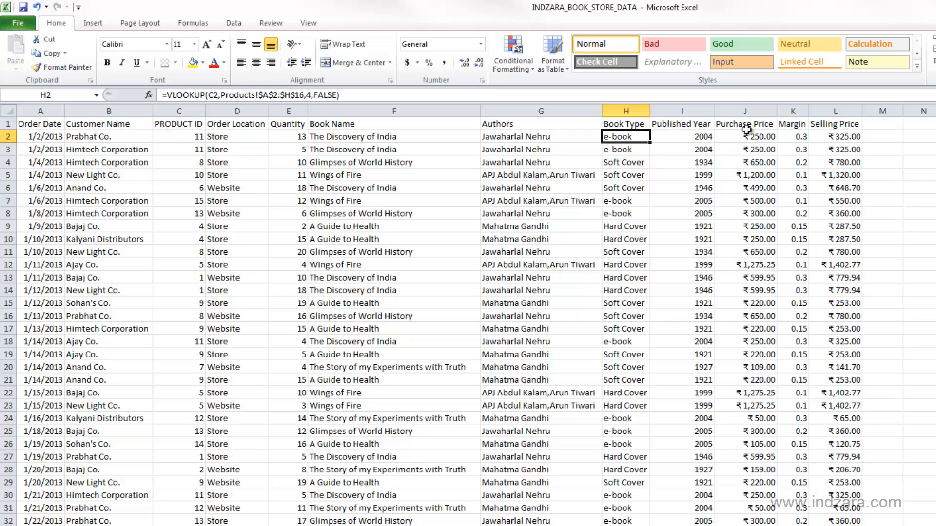
{"action": "mouse_move", "coordinate": [839, 125]}
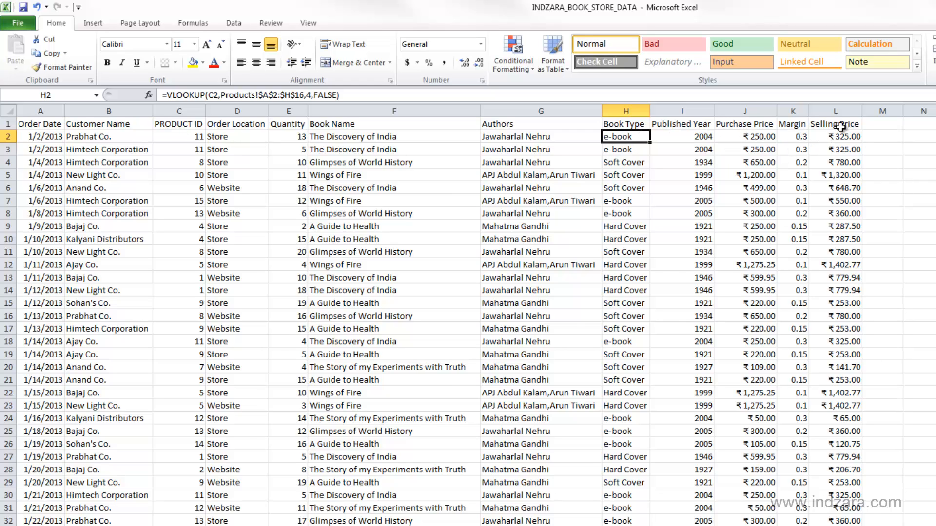
{"action": "left_click_drag", "start_coordinate": [812, 112], "coordinate": [824, 112]}
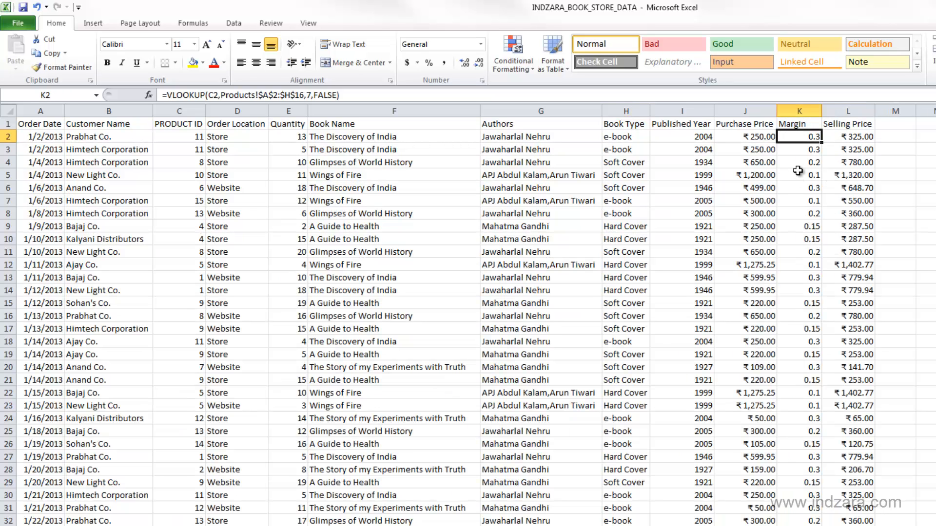
{"action": "scroll", "scroll_direction": "down", "scroll_amount": 3}
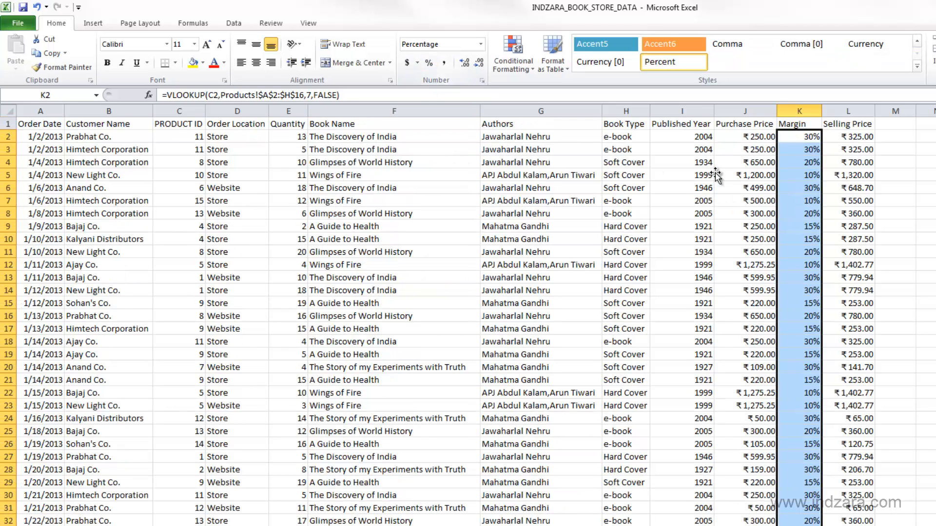
{"action": "left_click", "coordinate": [799, 136]}
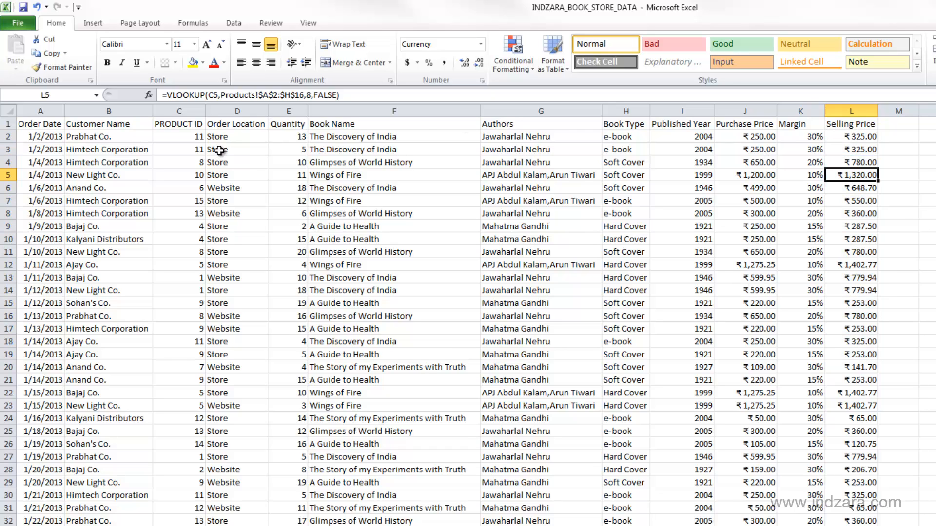
{"action": "mouse_move", "coordinate": [288, 171]}
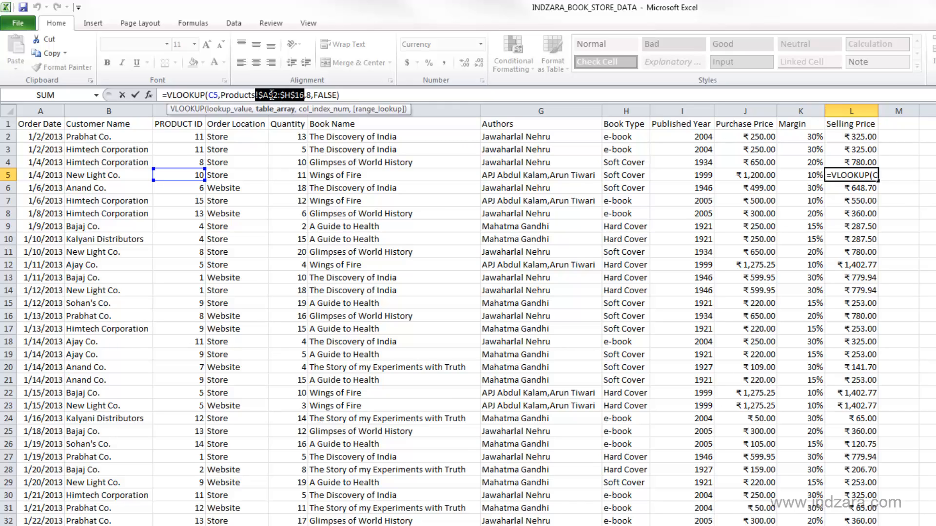
{"action": "mouse_move", "coordinate": [276, 115]}
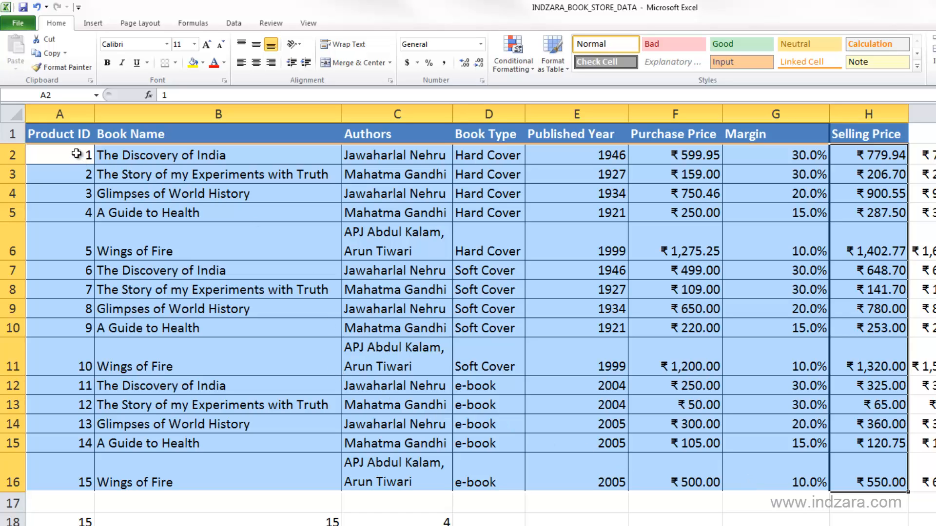
{"action": "mouse_move", "coordinate": [50, 236]}
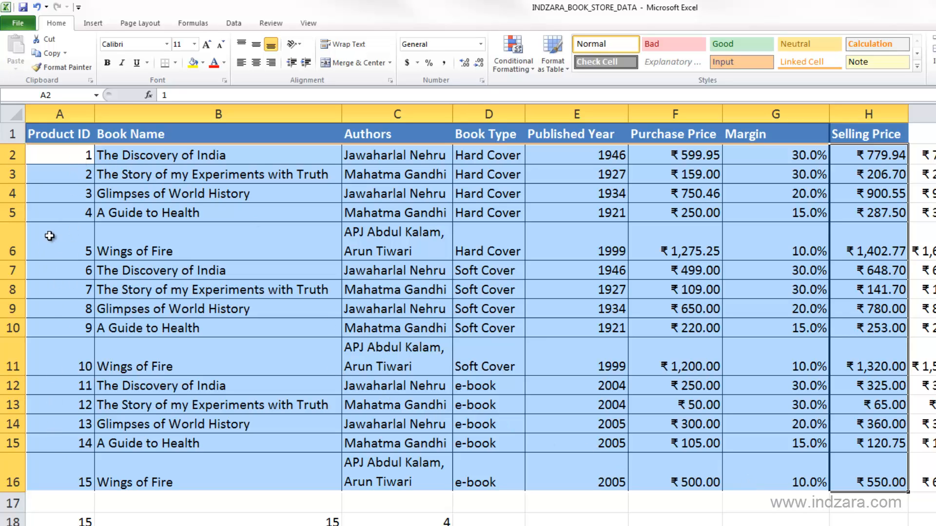
{"action": "mouse_move", "coordinate": [121, 173]}
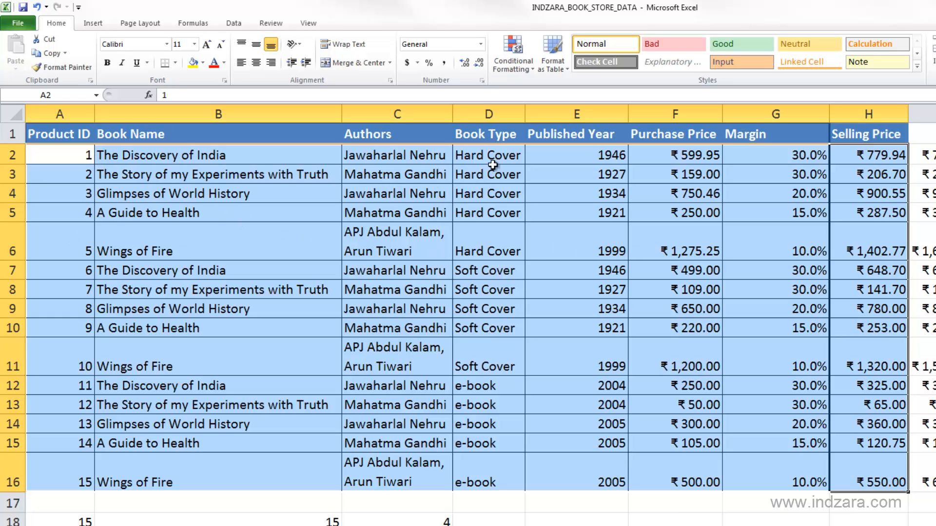
{"action": "mouse_move", "coordinate": [512, 394]}
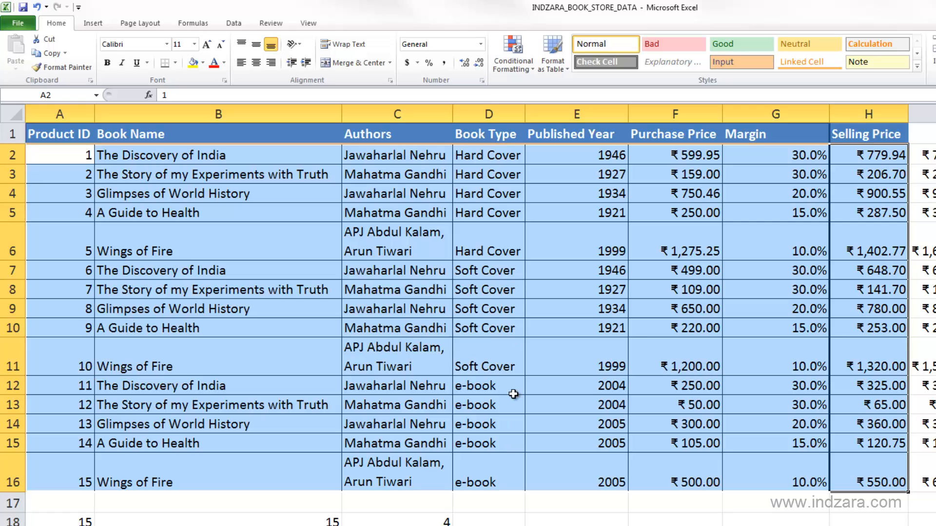
{"action": "mouse_move", "coordinate": [469, 203]}
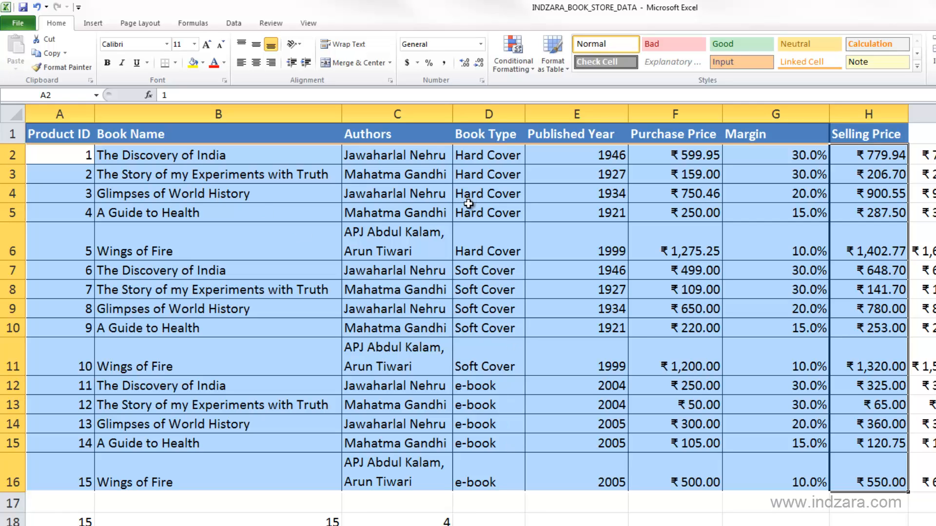
{"action": "mouse_move", "coordinate": [466, 210]}
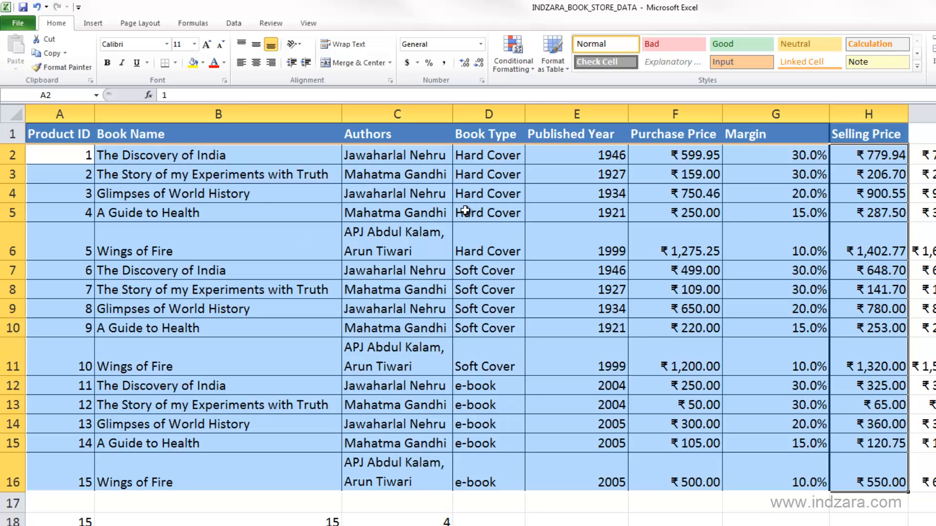
{"action": "mouse_move", "coordinate": [40, 183]}
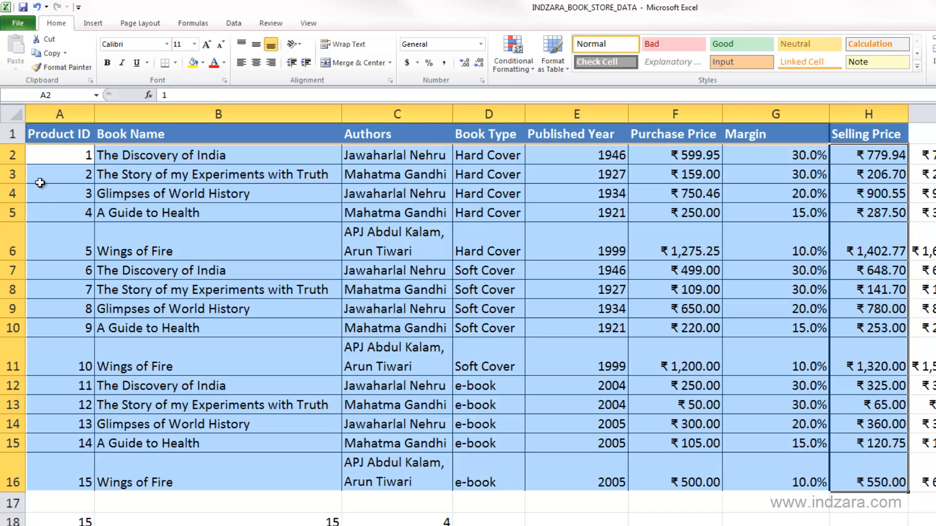
{"action": "mouse_move", "coordinate": [73, 169]}
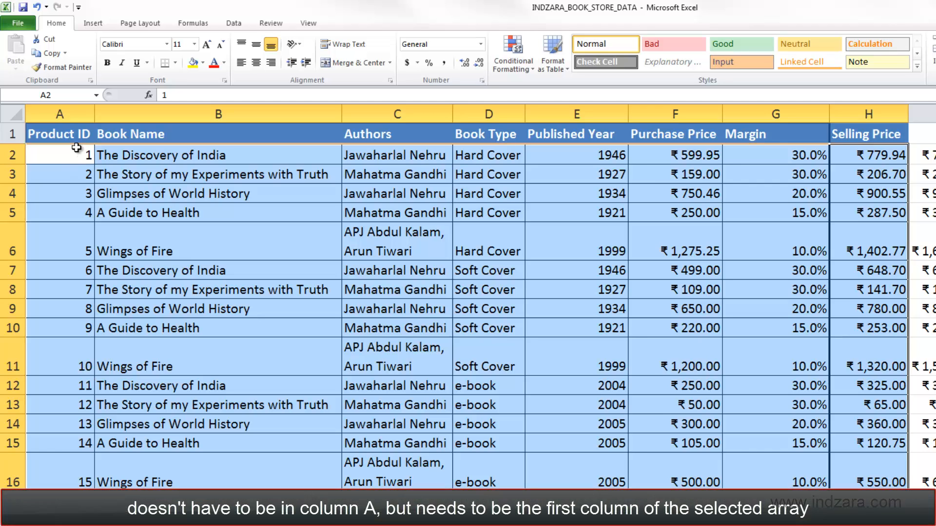
{"action": "mouse_move", "coordinate": [350, 334]}
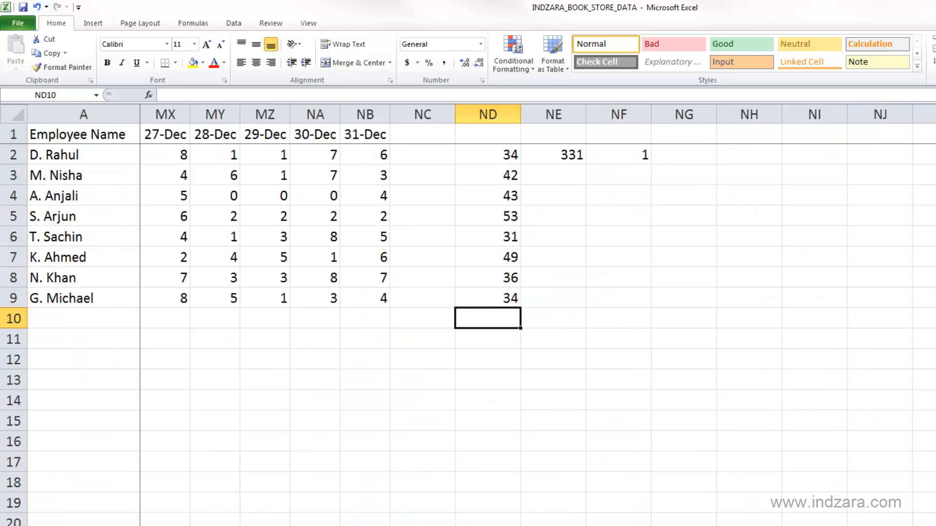
- Enter the date 25 Dec in cell NF4 beside the employee totals
{"action": "left_click", "coordinate": [618, 173]}
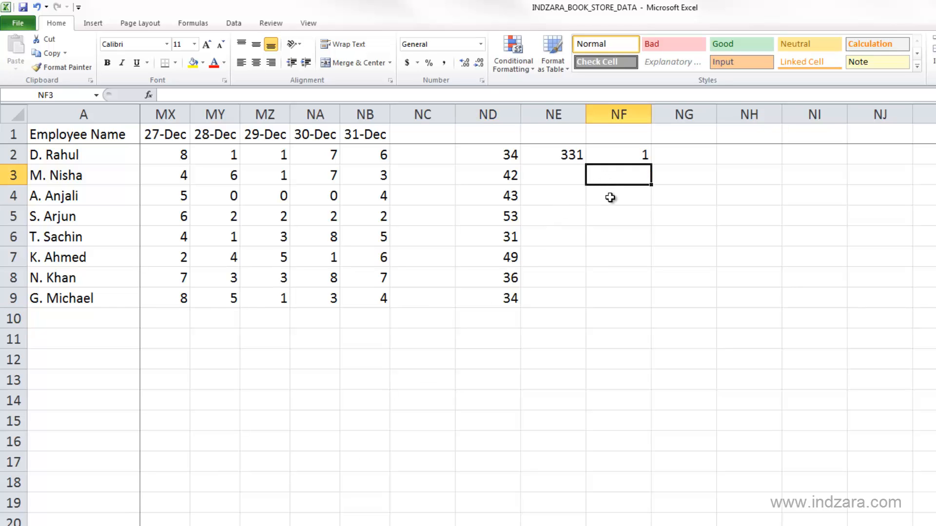
{"action": "left_click", "coordinate": [618, 196]}
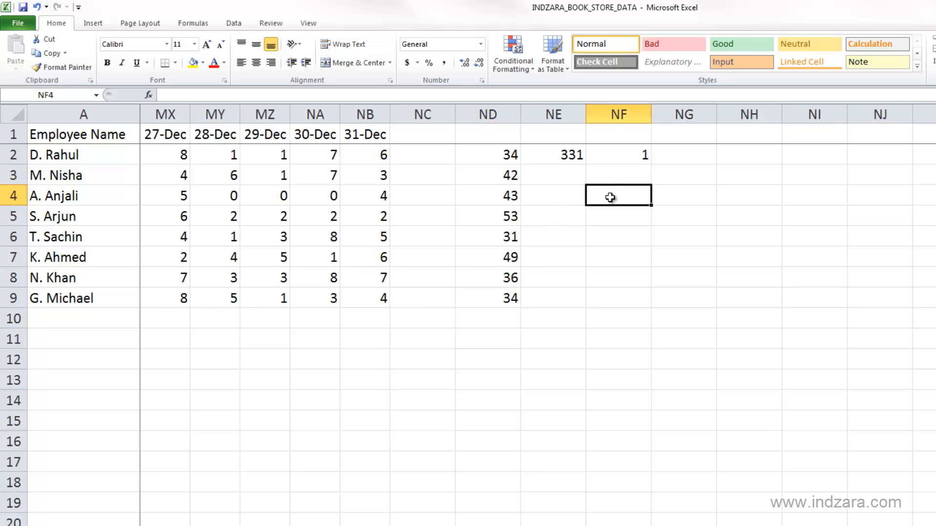
{"action": "type", "text": "Dec 25"}
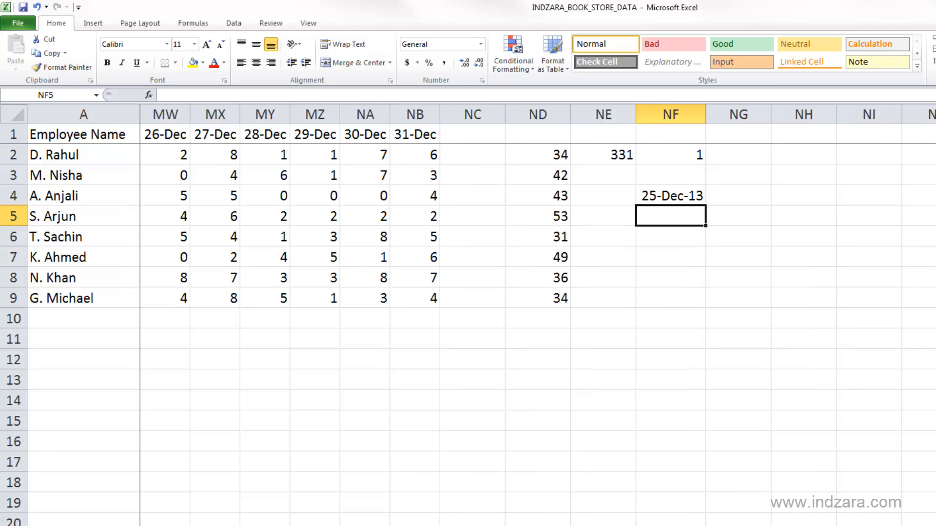
{"action": "mouse_move", "coordinate": [661, 286]}
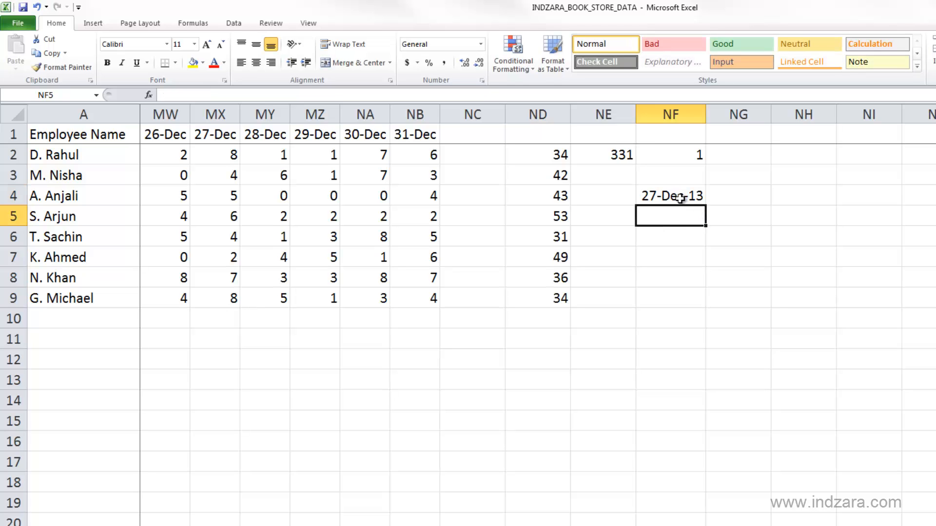
{"action": "mouse_move", "coordinate": [215, 229]}
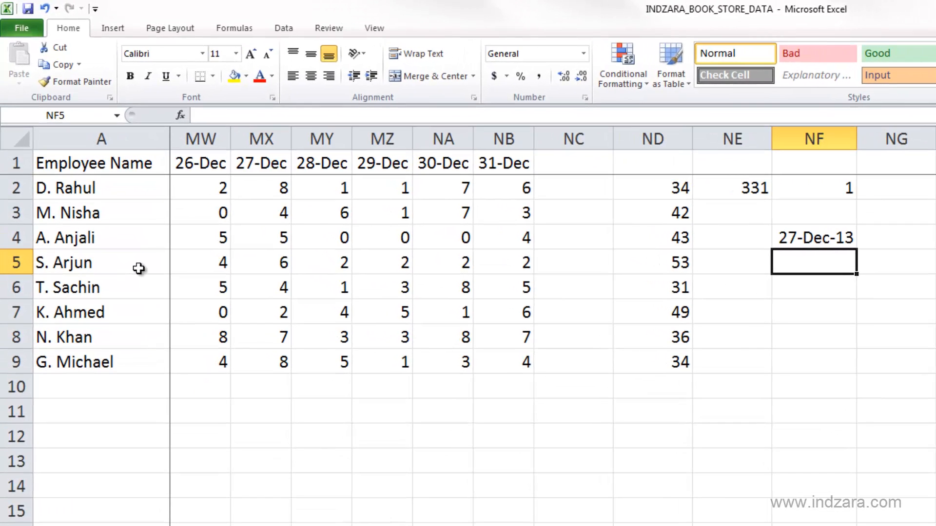
{"action": "mouse_move", "coordinate": [788, 265]}
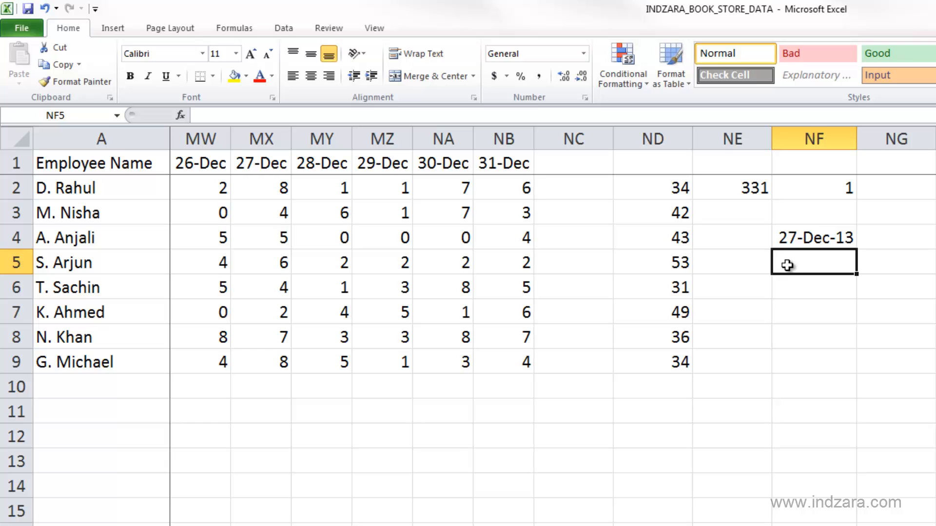
{"action": "type", "text": "="}
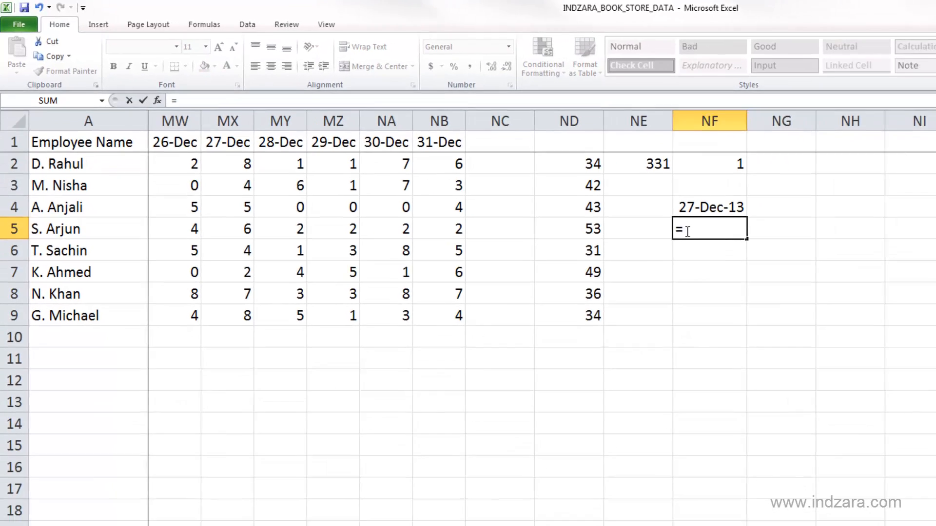
{"action": "type", "text": "HLOOK"}
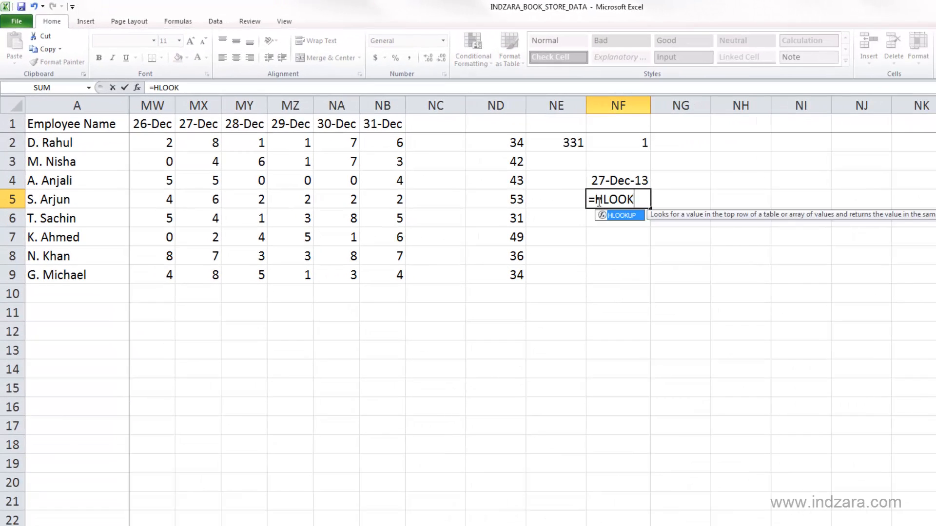
{"action": "type", "text": "UP(NF4,"}
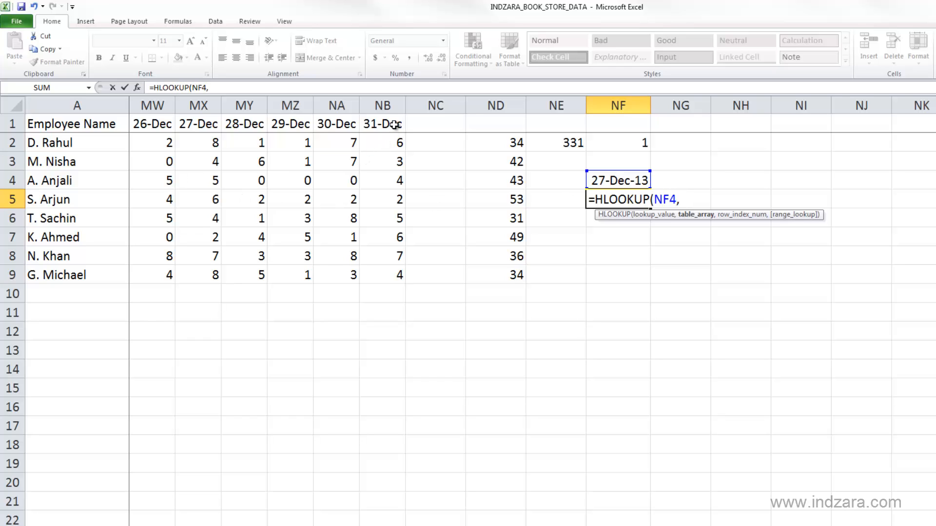
{"action": "left_click_drag", "start_coordinate": [383, 124], "coordinate": [383, 274]}
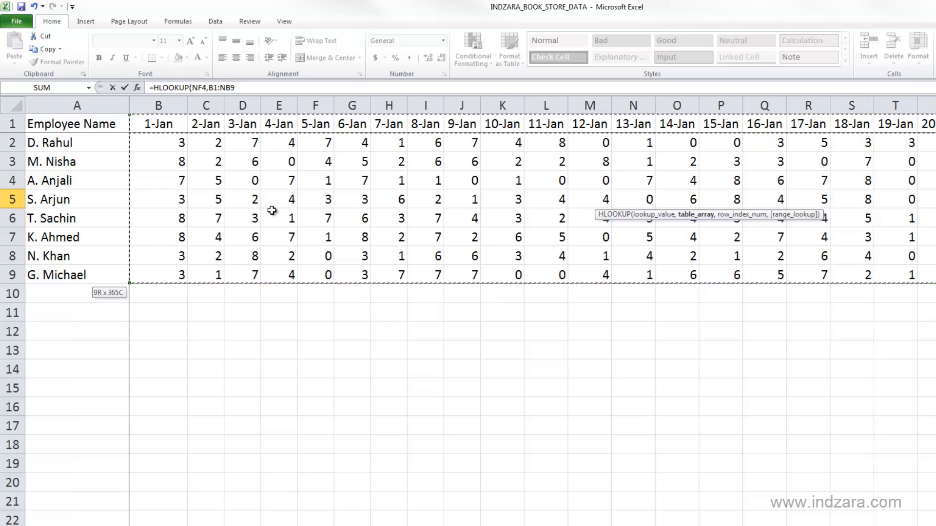
{"action": "scroll", "scroll_direction": "right", "scroll_amount": 3}
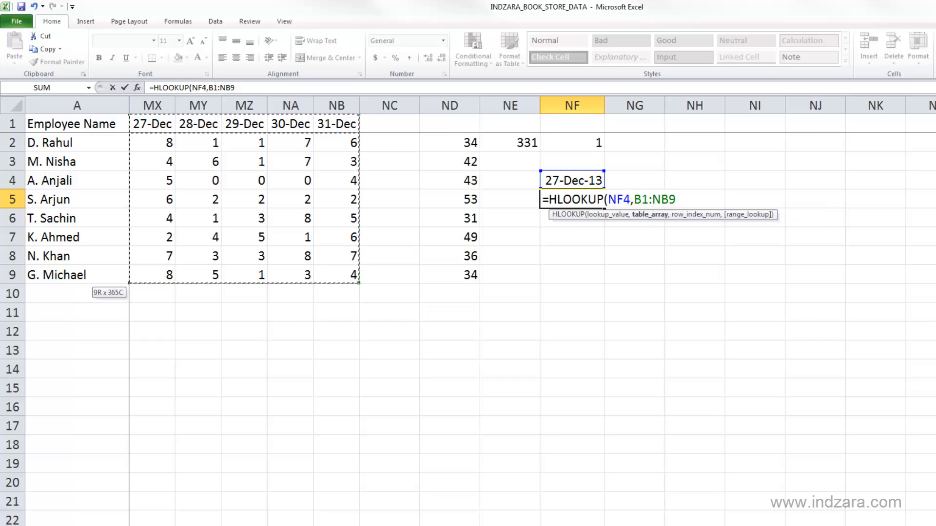
{"action": "type", "text": ","}
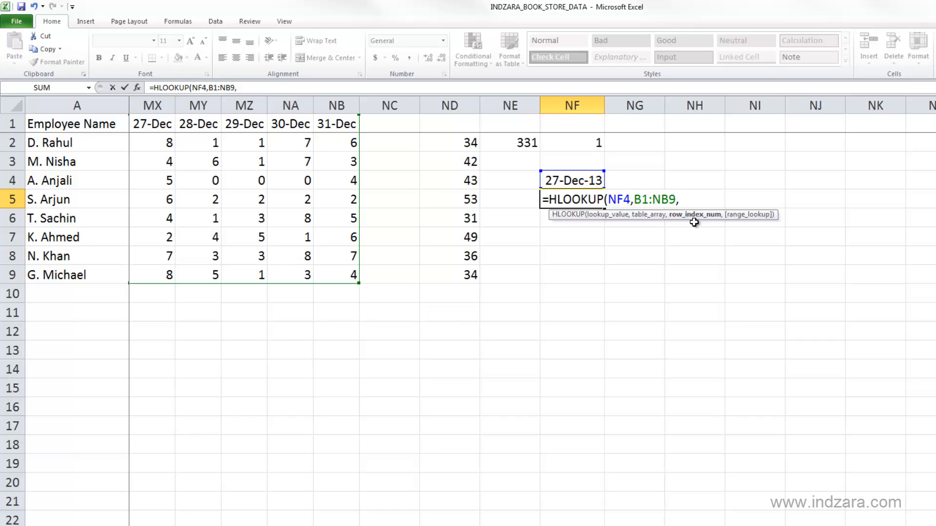
{"action": "mouse_move", "coordinate": [363, 264]}
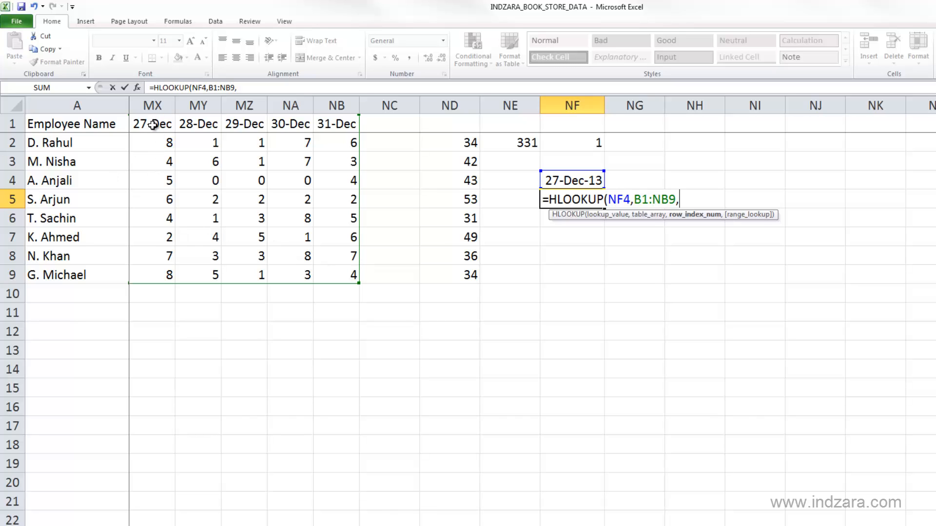
{"action": "mouse_move", "coordinate": [250, 124]}
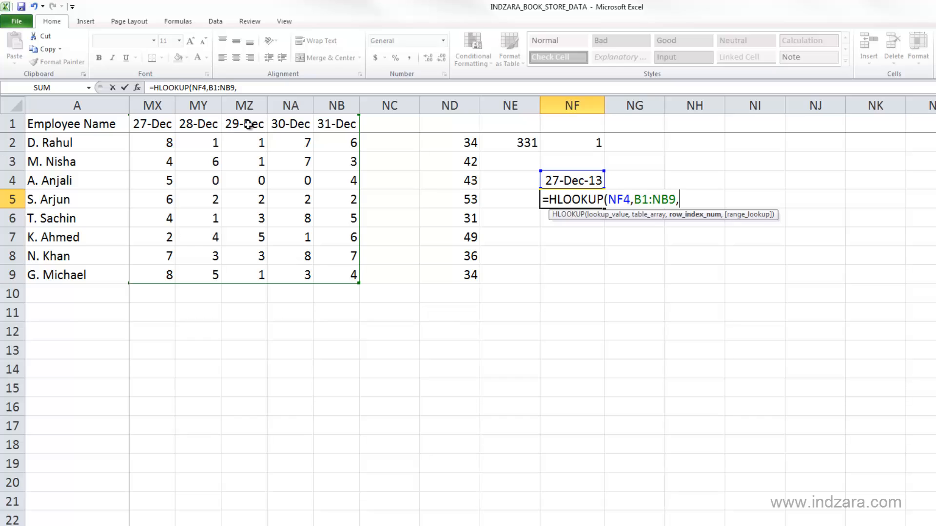
{"action": "mouse_move", "coordinate": [205, 132]}
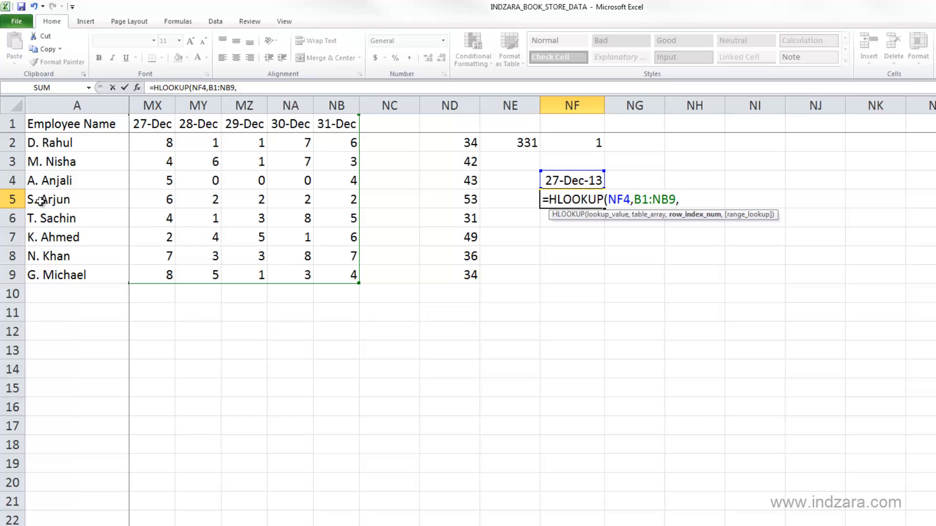
{"action": "mouse_move", "coordinate": [79, 140]}
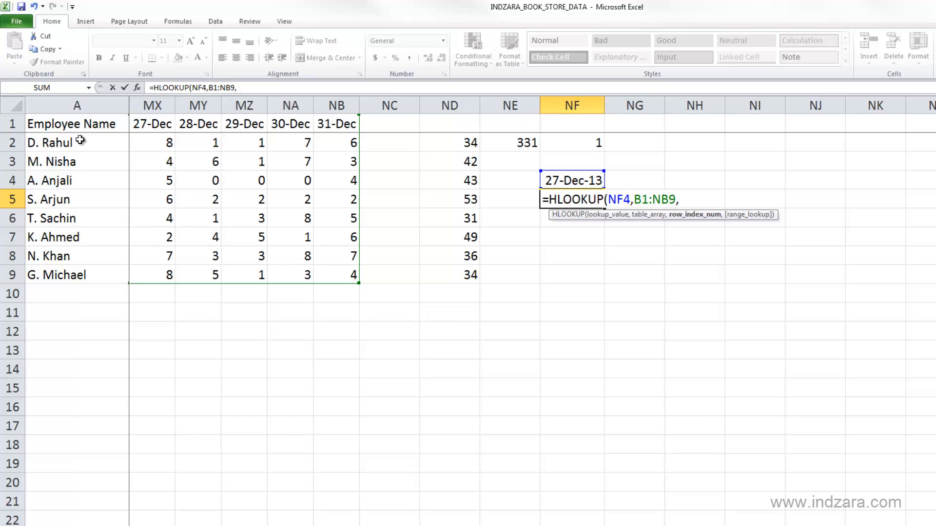
{"action": "mouse_move", "coordinate": [59, 143]}
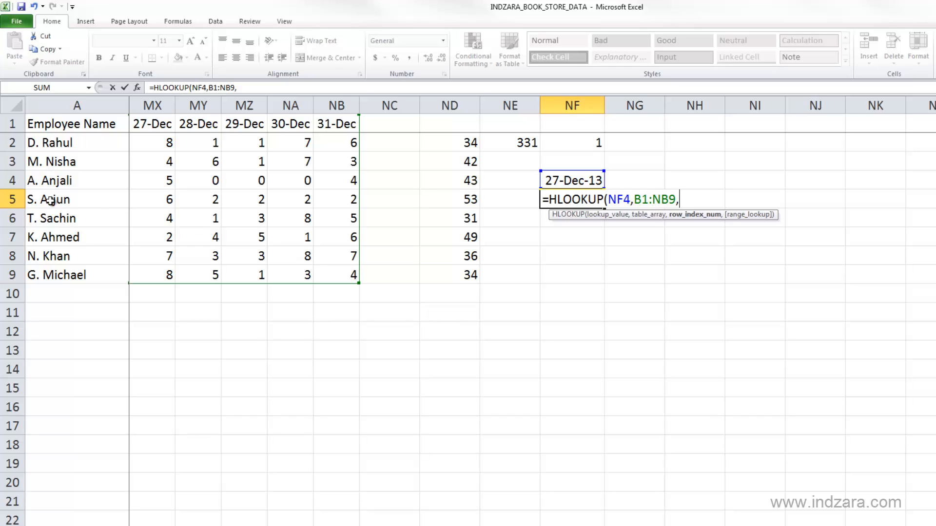
{"action": "mouse_move", "coordinate": [94, 201]}
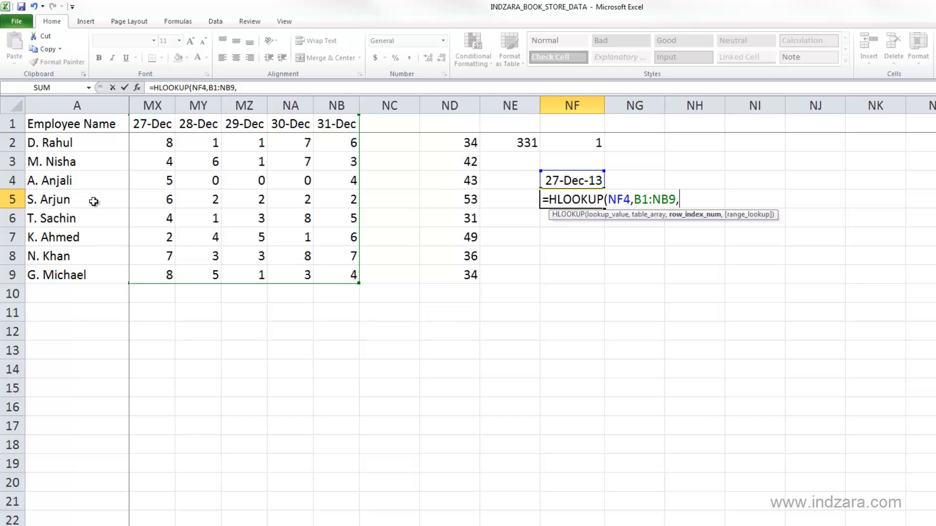
{"action": "type", "text": "5"}
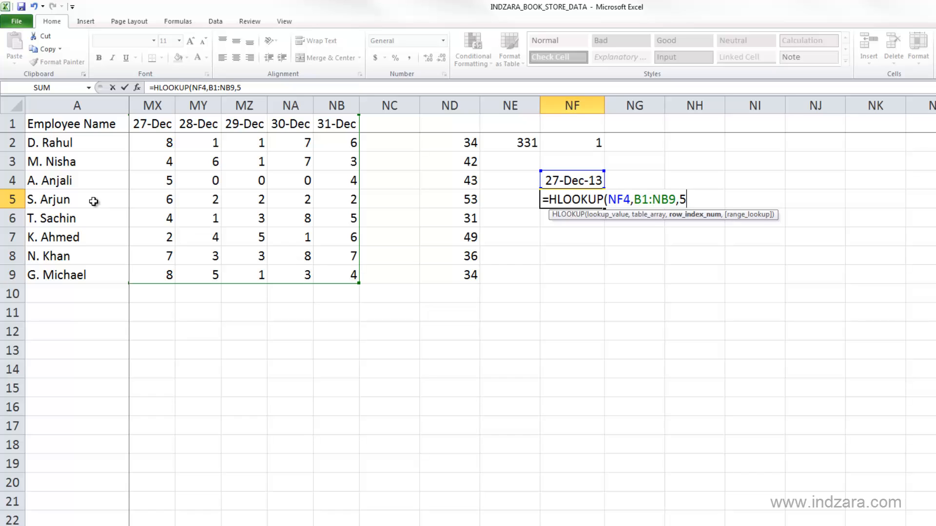
{"action": "type", "text": ",FALSE"}
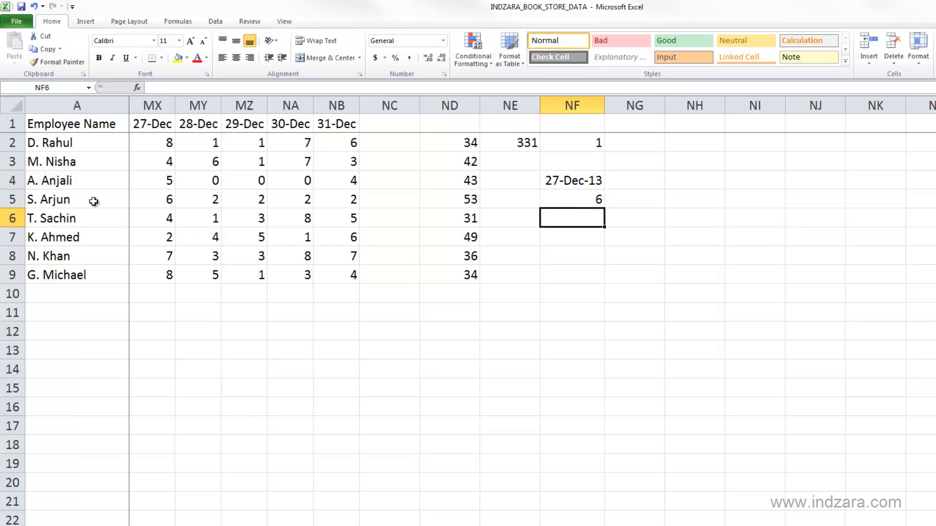
{"action": "left_click", "coordinate": [152, 199]}
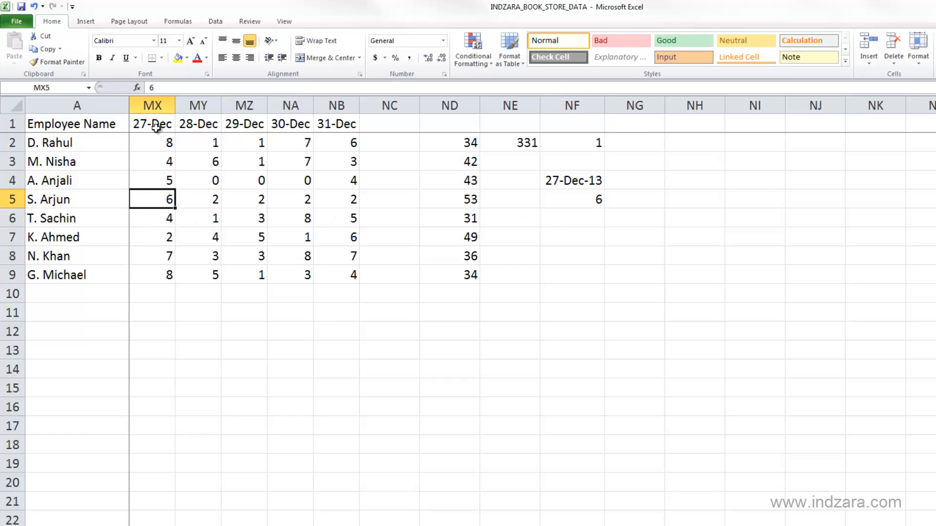
{"action": "left_click", "coordinate": [572, 180]}
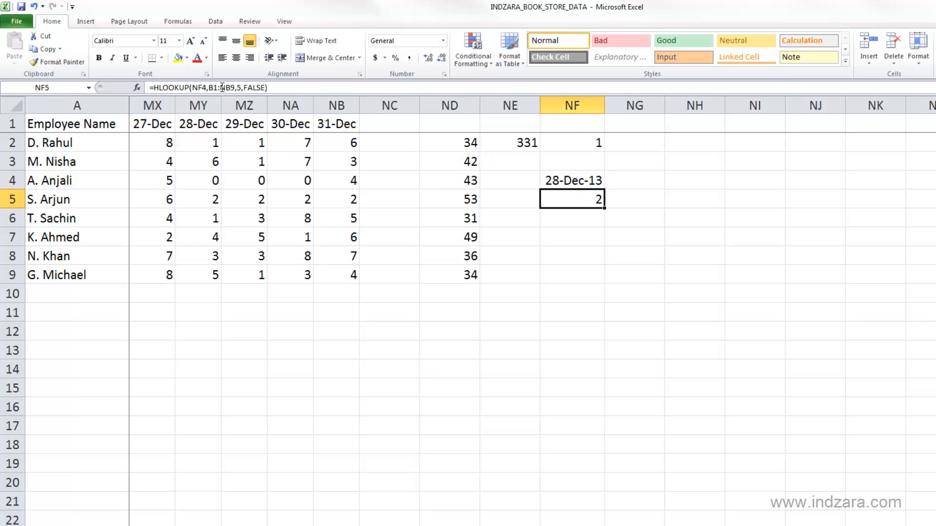
{"action": "mouse_move", "coordinate": [600, 207]}
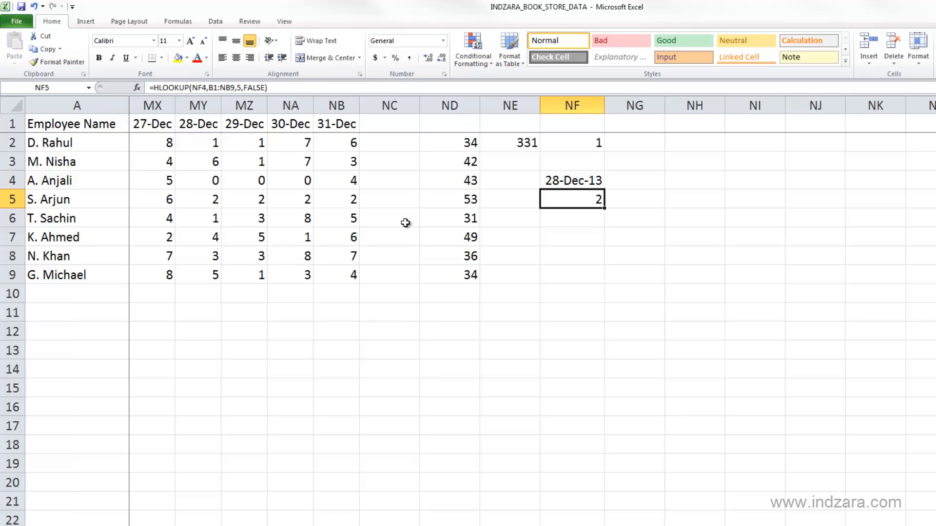
{"action": "left_click", "coordinate": [198, 199]}
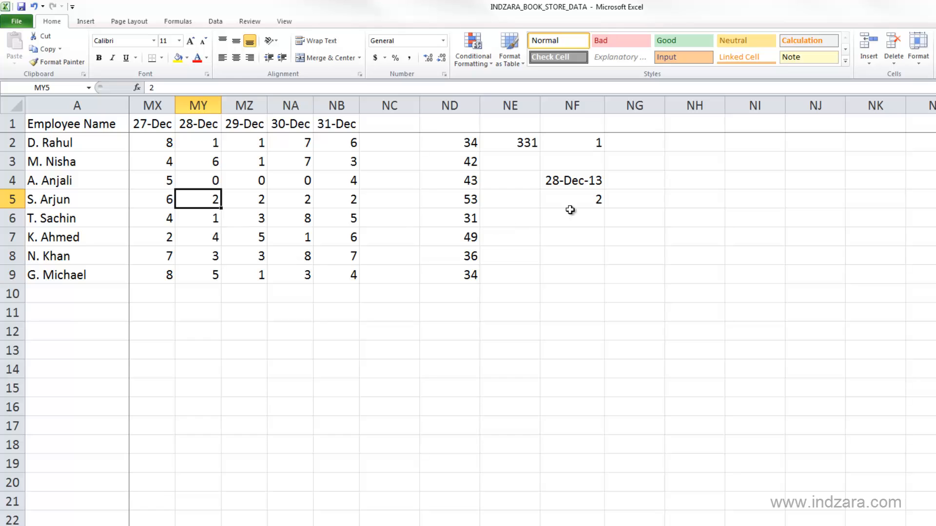
{"action": "left_click", "coordinate": [571, 199]}
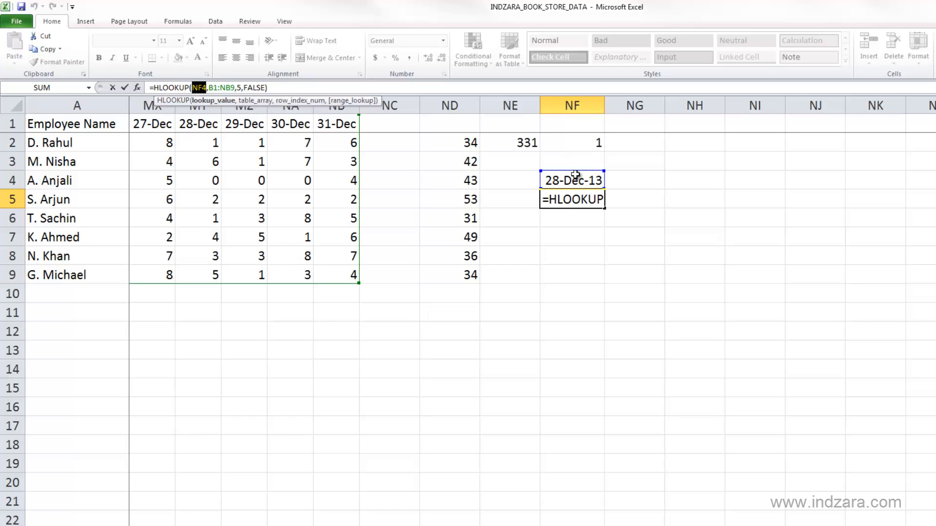
{"action": "mouse_move", "coordinate": [564, 179]}
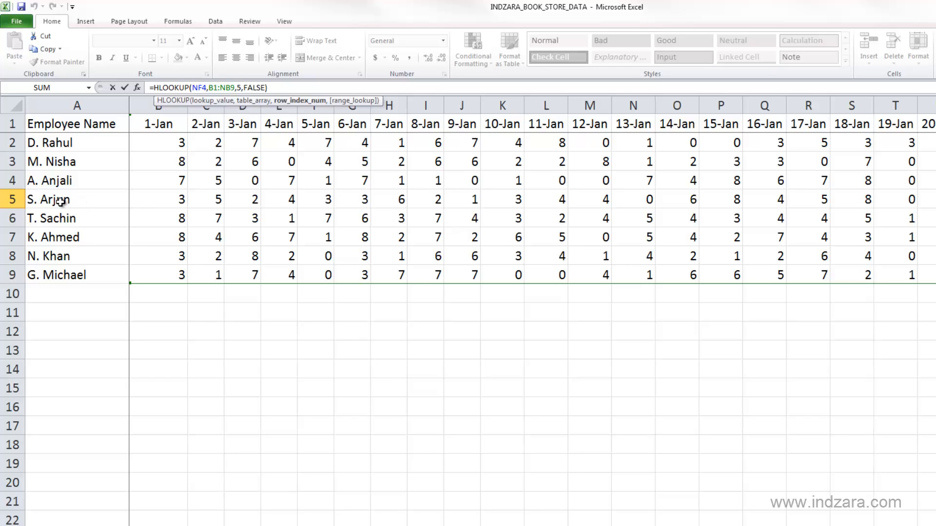
{"action": "mouse_move", "coordinate": [472, 217]}
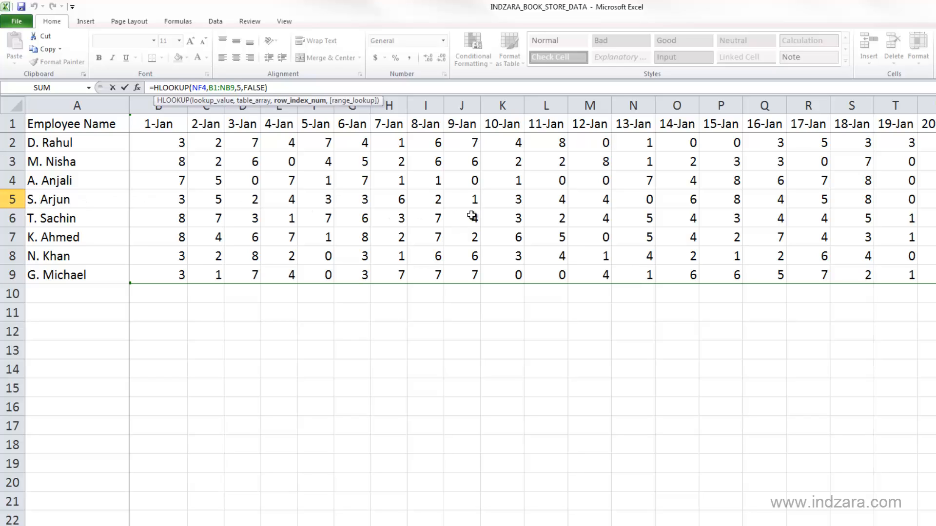
{"action": "mouse_move", "coordinate": [896, 139]}
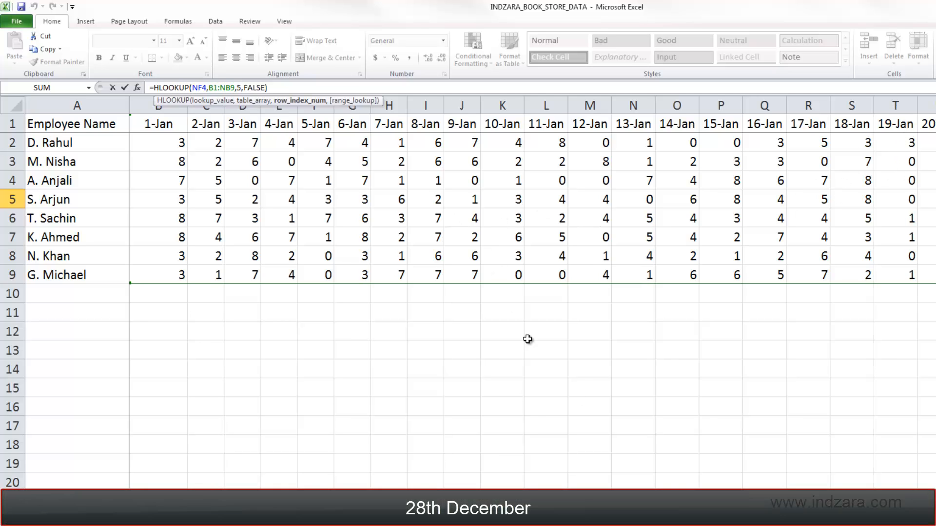
{"action": "scroll", "scroll_direction": "right", "scroll_amount": 3}
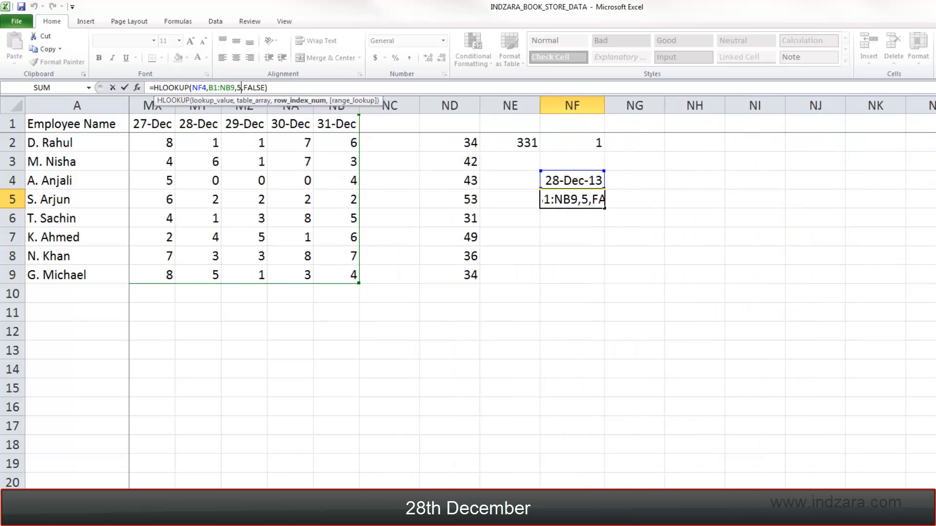
{"action": "mouse_move", "coordinate": [250, 78]}
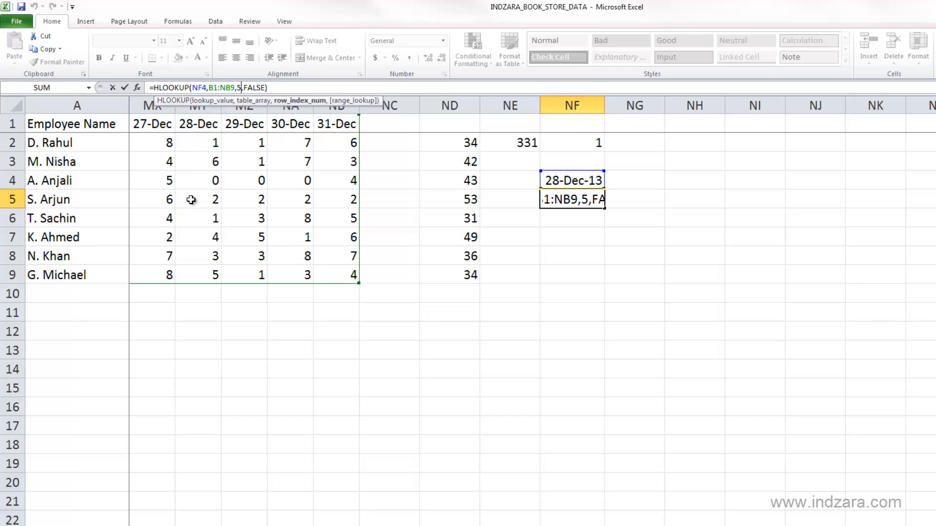
{"action": "mouse_move", "coordinate": [668, 310]}
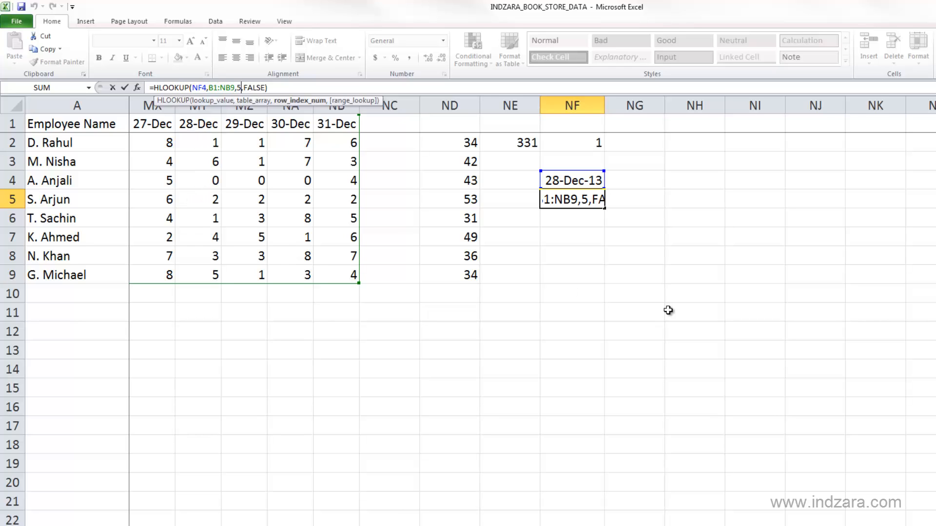
{"action": "key", "text": "Enter"}
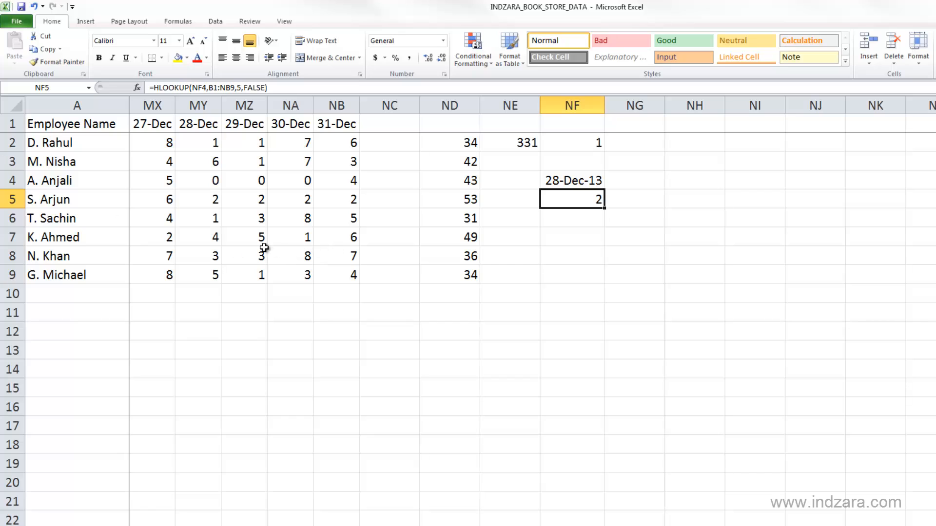
{"action": "mouse_move", "coordinate": [90, 181]}
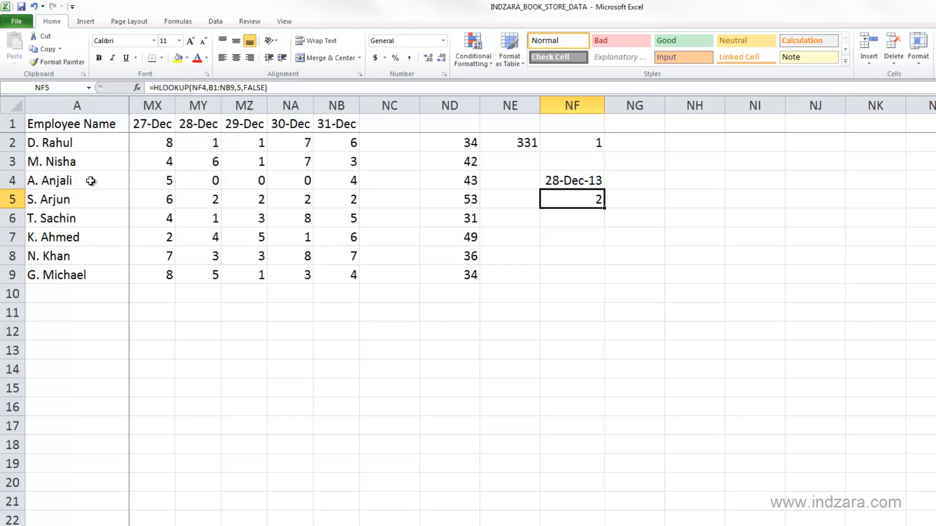
{"action": "mouse_move", "coordinate": [485, 215]}
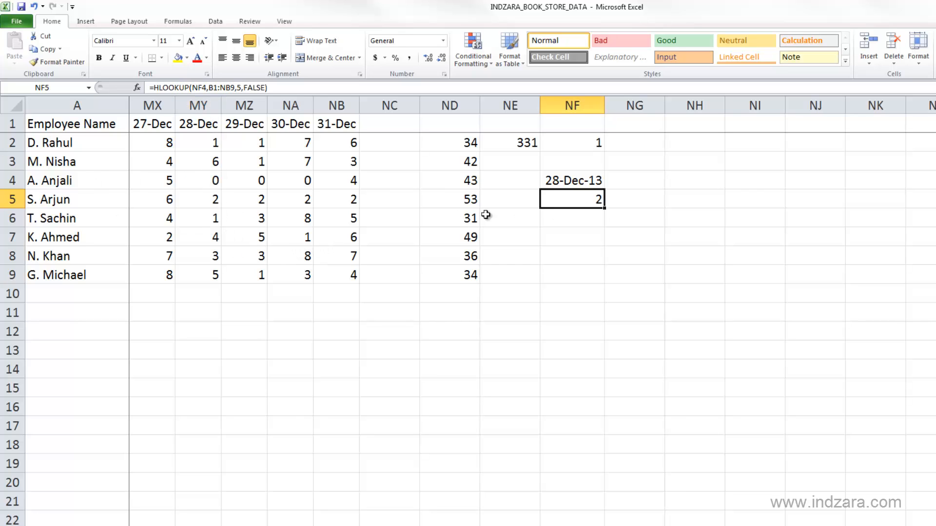
{"action": "mouse_move", "coordinate": [354, 202]}
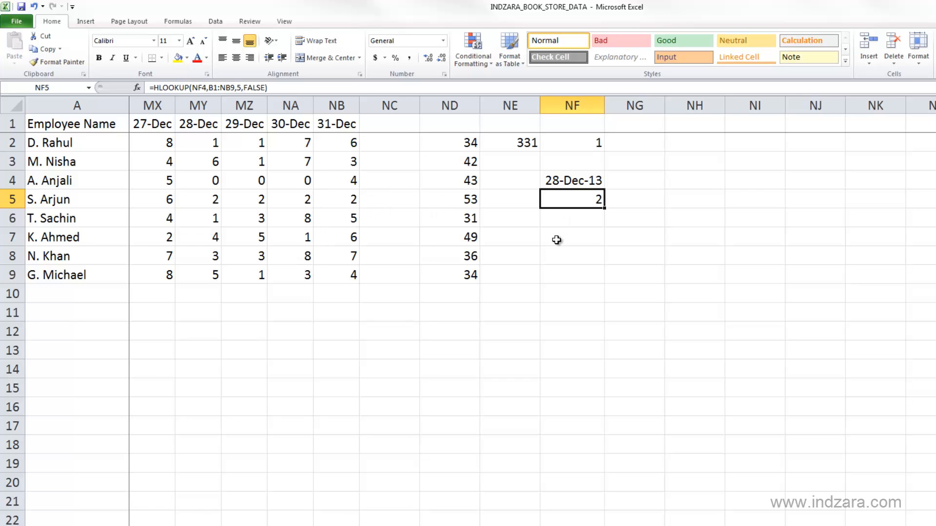
{"action": "mouse_move", "coordinate": [549, 236]}
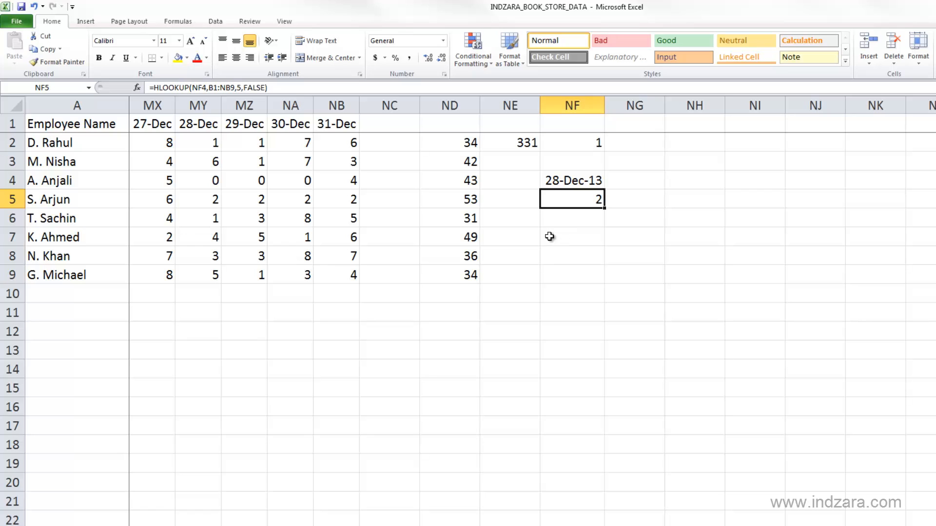
{"action": "mouse_move", "coordinate": [514, 218]}
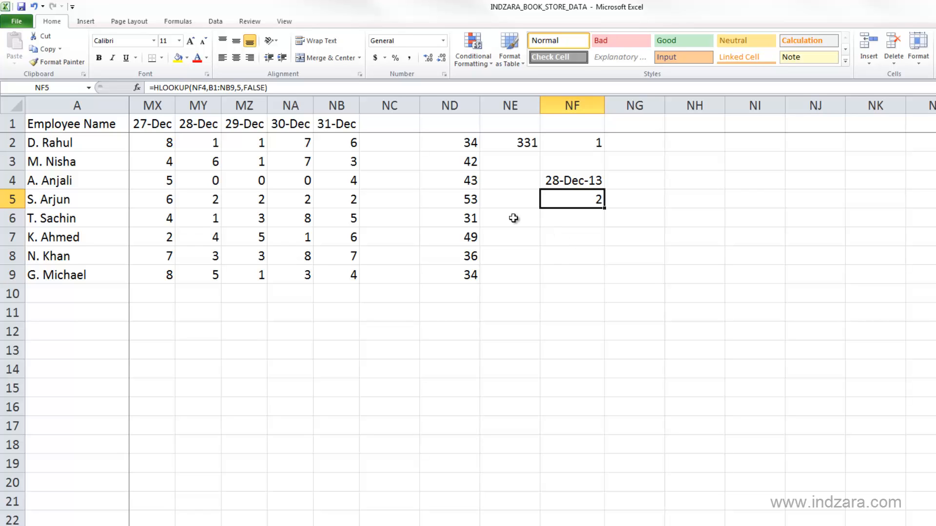
{"action": "mouse_move", "coordinate": [370, 217]}
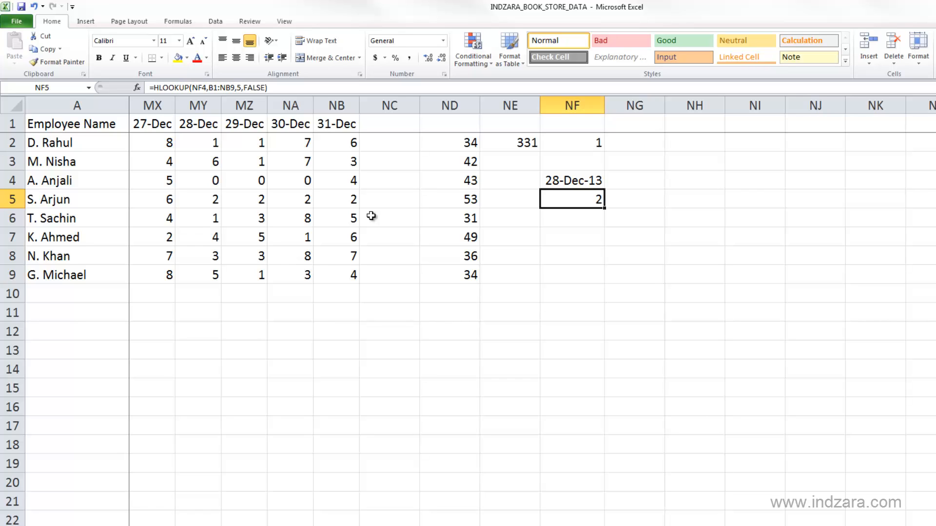
{"action": "mouse_move", "coordinate": [597, 181]}
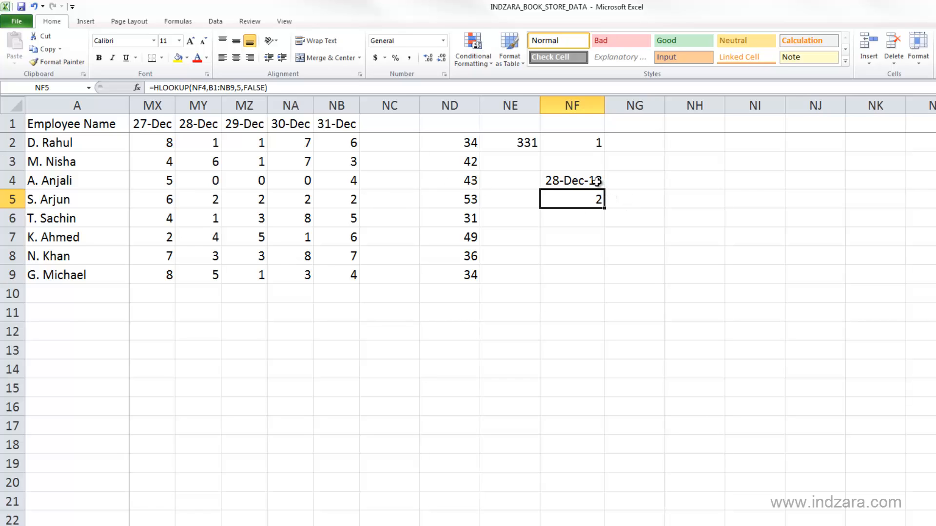
{"action": "left_click", "coordinate": [572, 181]}
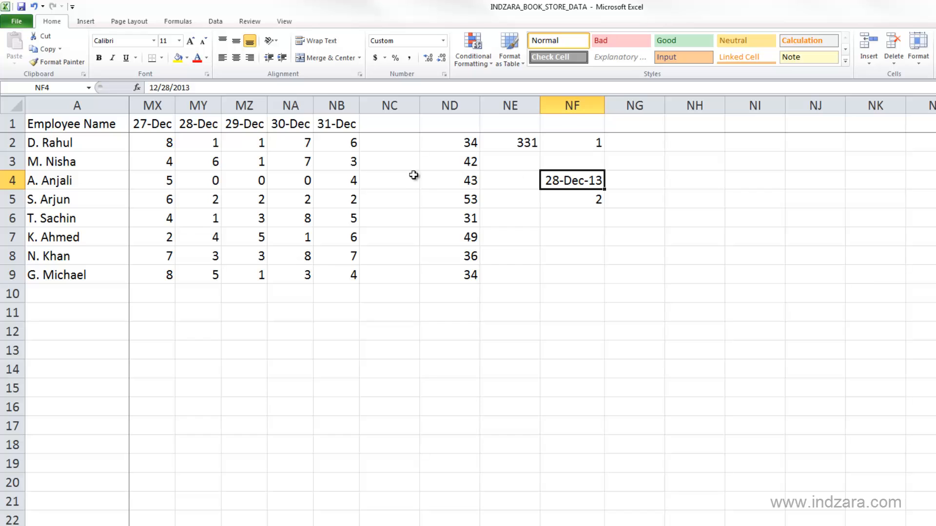
{"action": "mouse_move", "coordinate": [295, 132]}
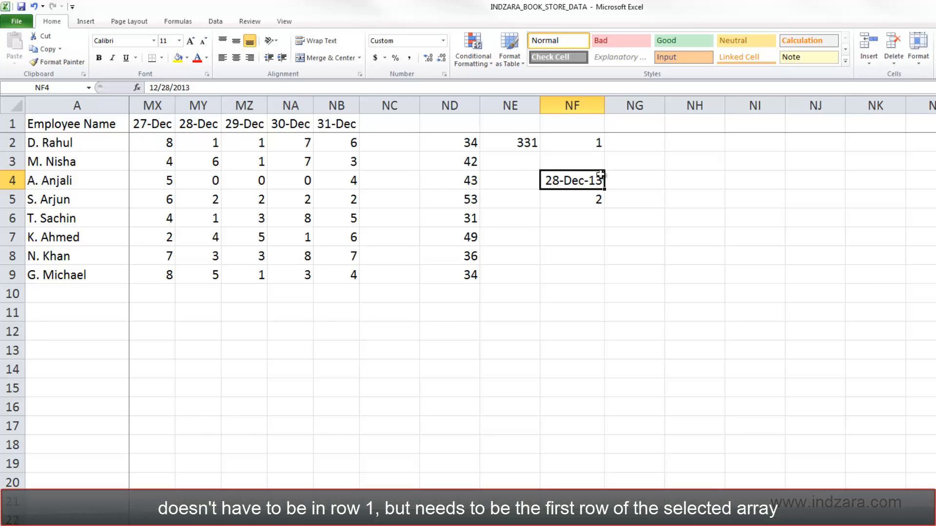
{"action": "left_click", "coordinate": [571, 199]}
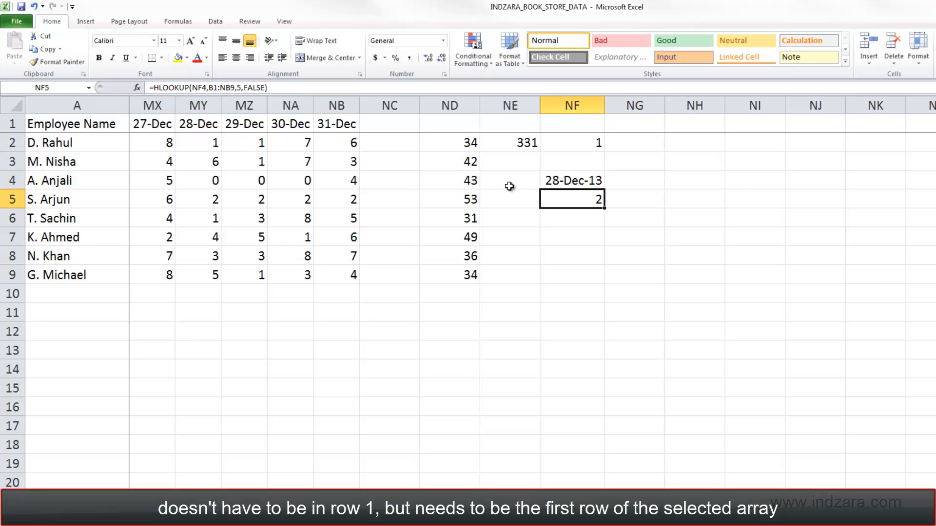
{"action": "type", "text": "=HLOOKUP"}
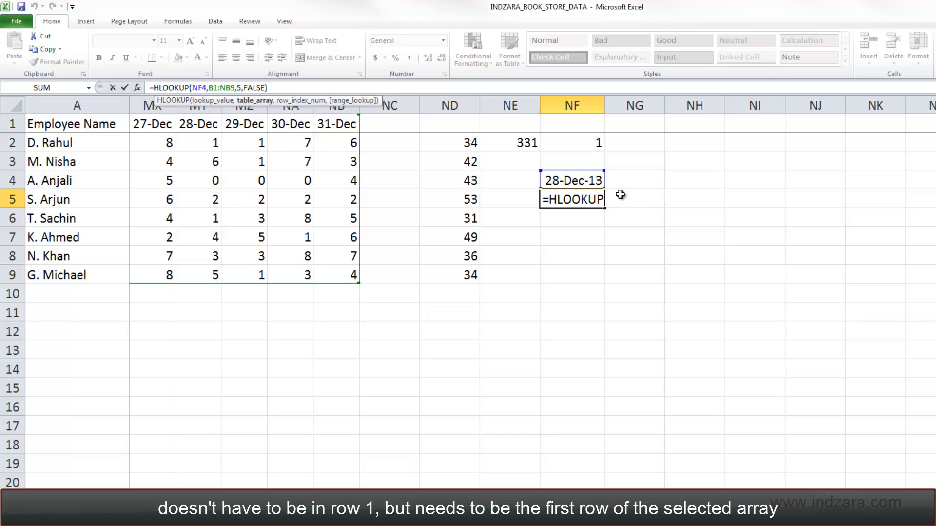
{"action": "mouse_move", "coordinate": [183, 129]}
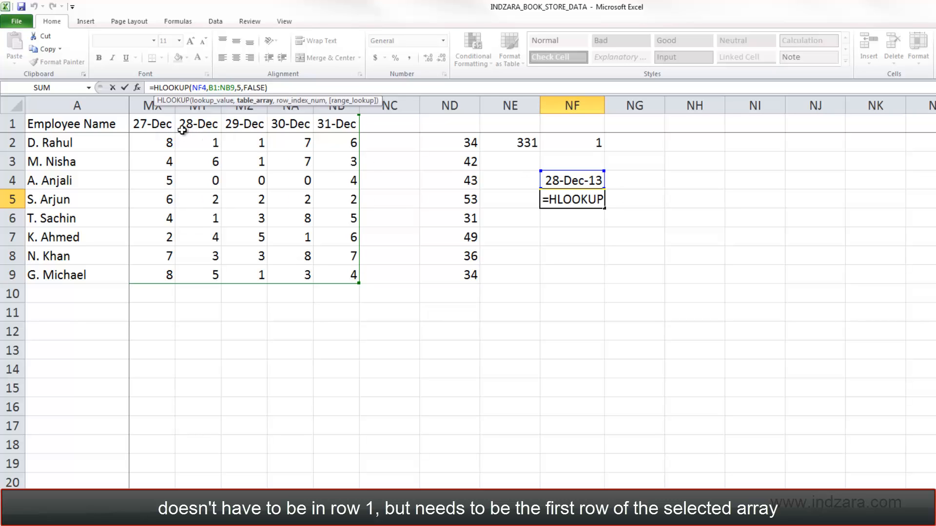